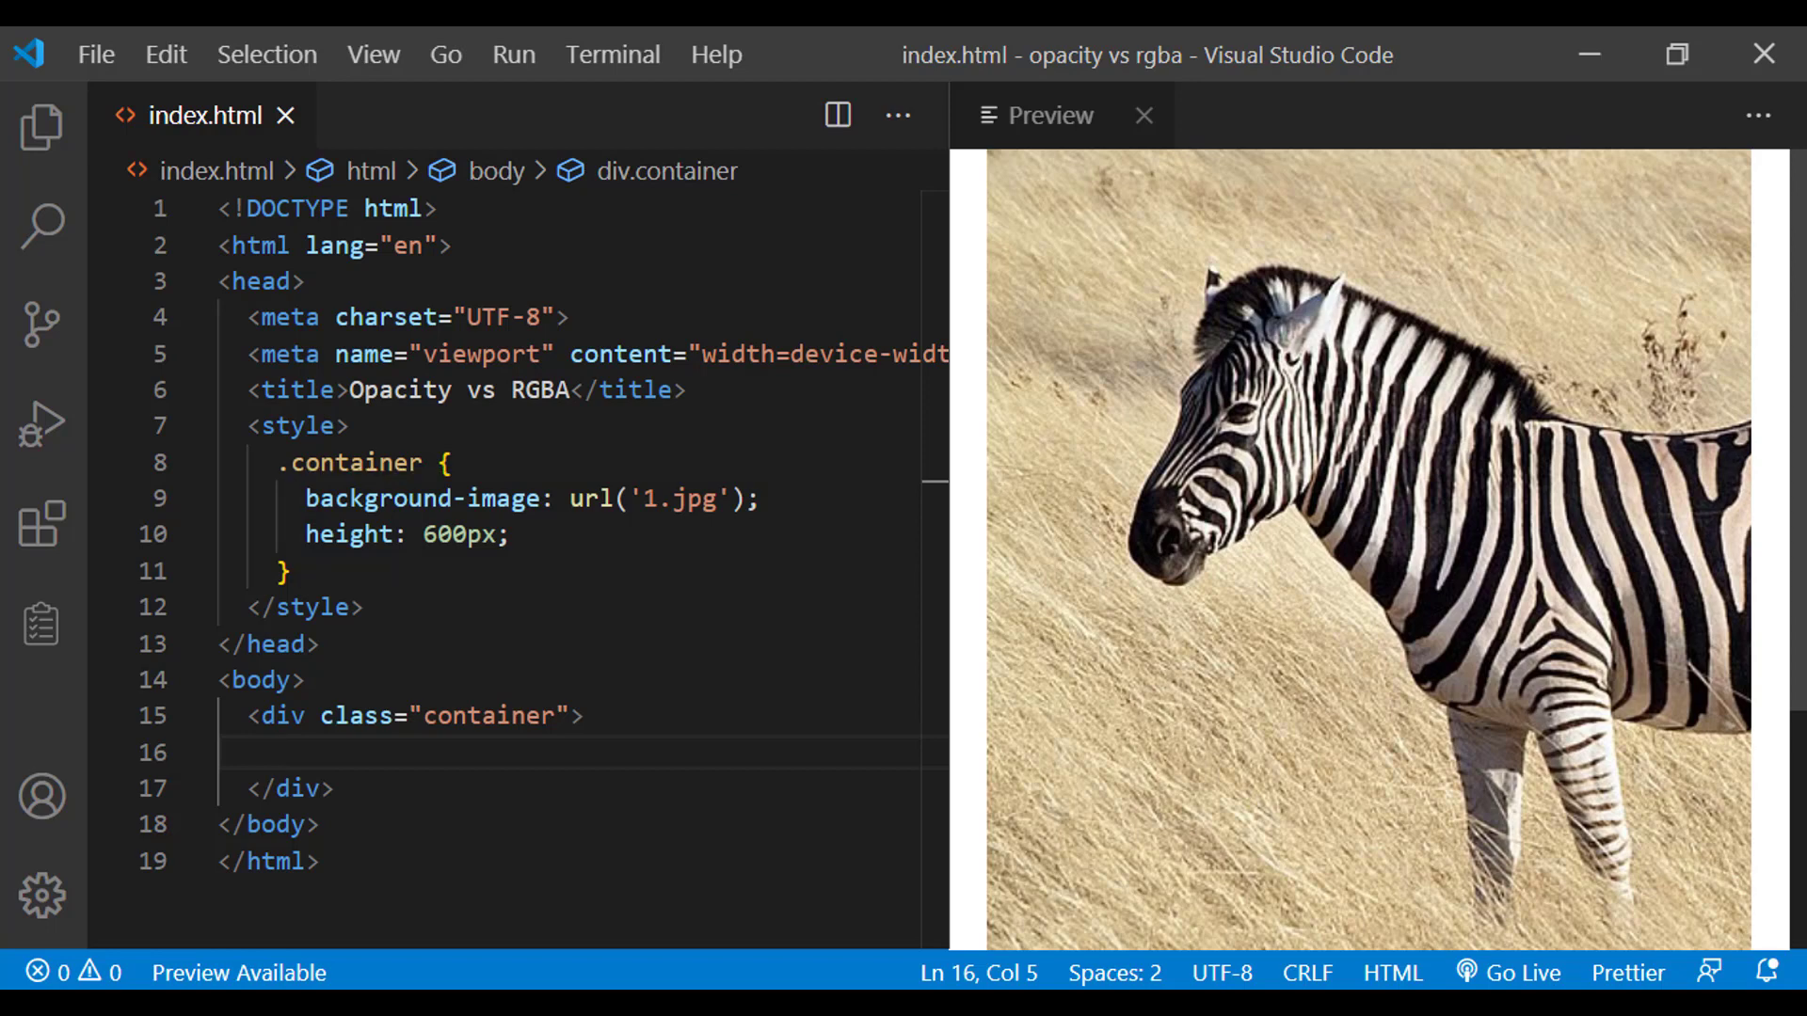
Expand Emmet div.box into two box divs inside the container and start the .box rule
{"action": "type", "text": "di"}
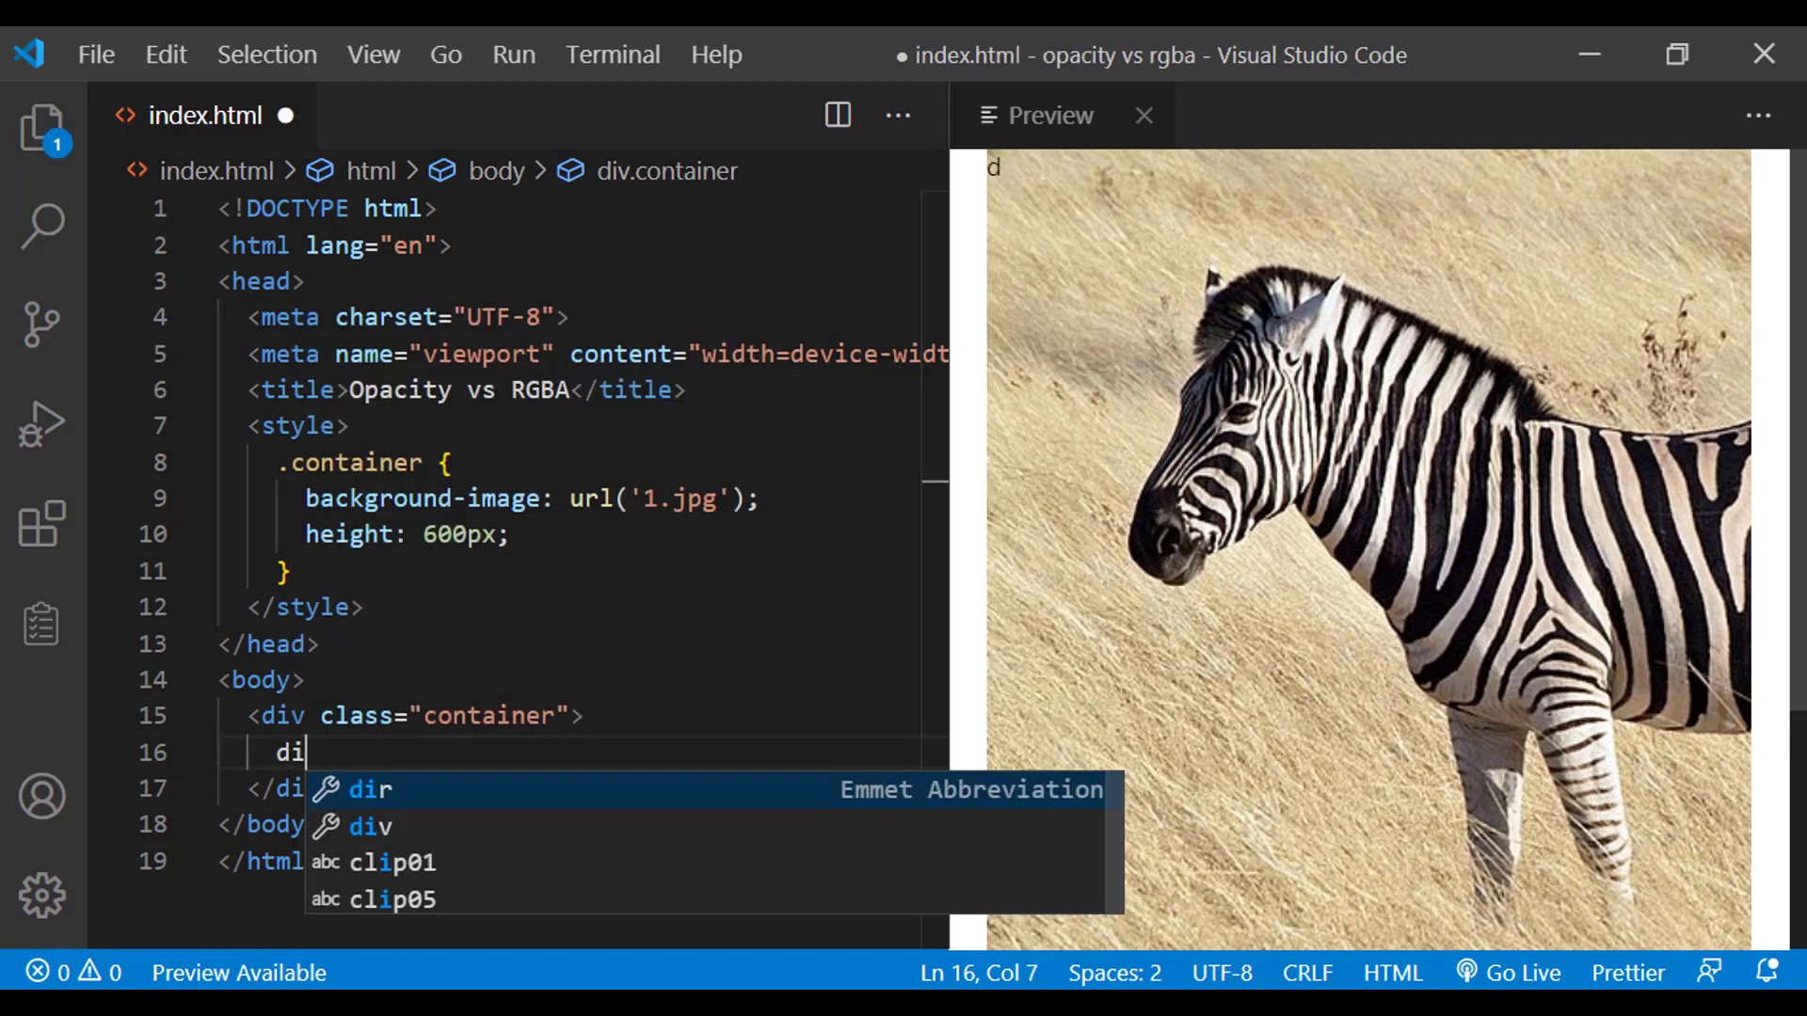
{"action": "type", "text": "v.bo"}
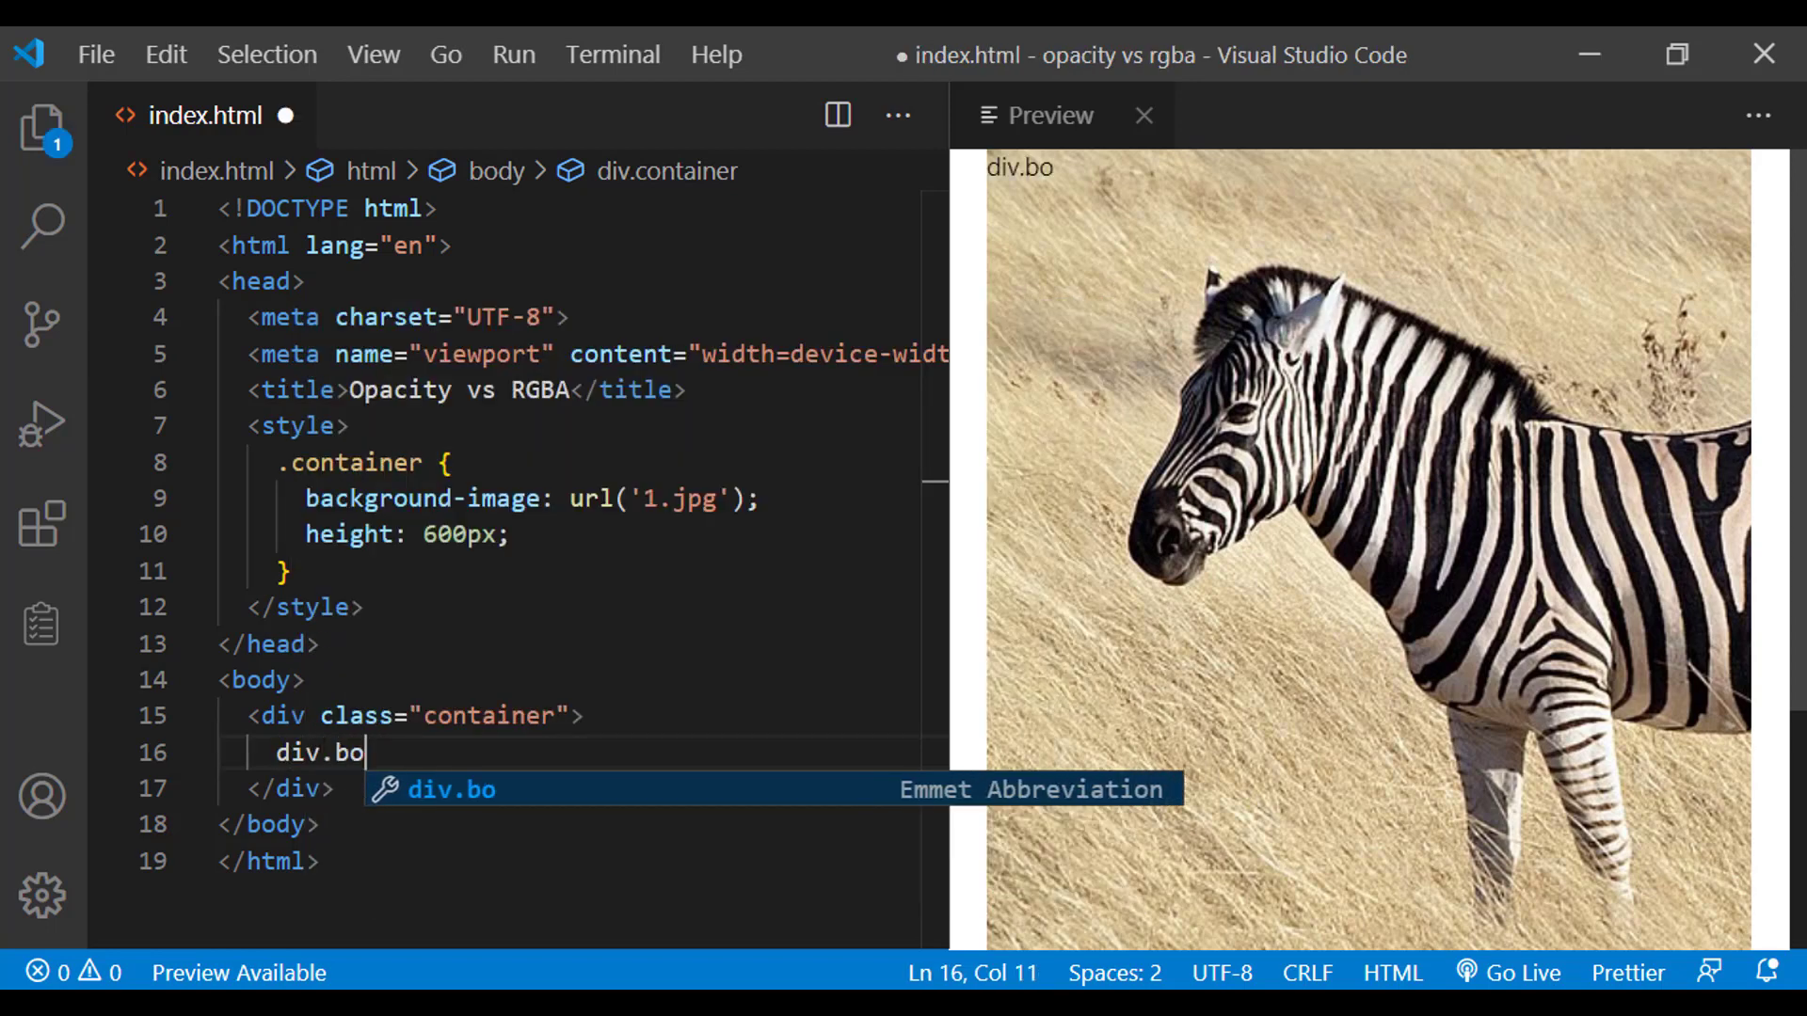
{"action": "key", "text": "Tab"}
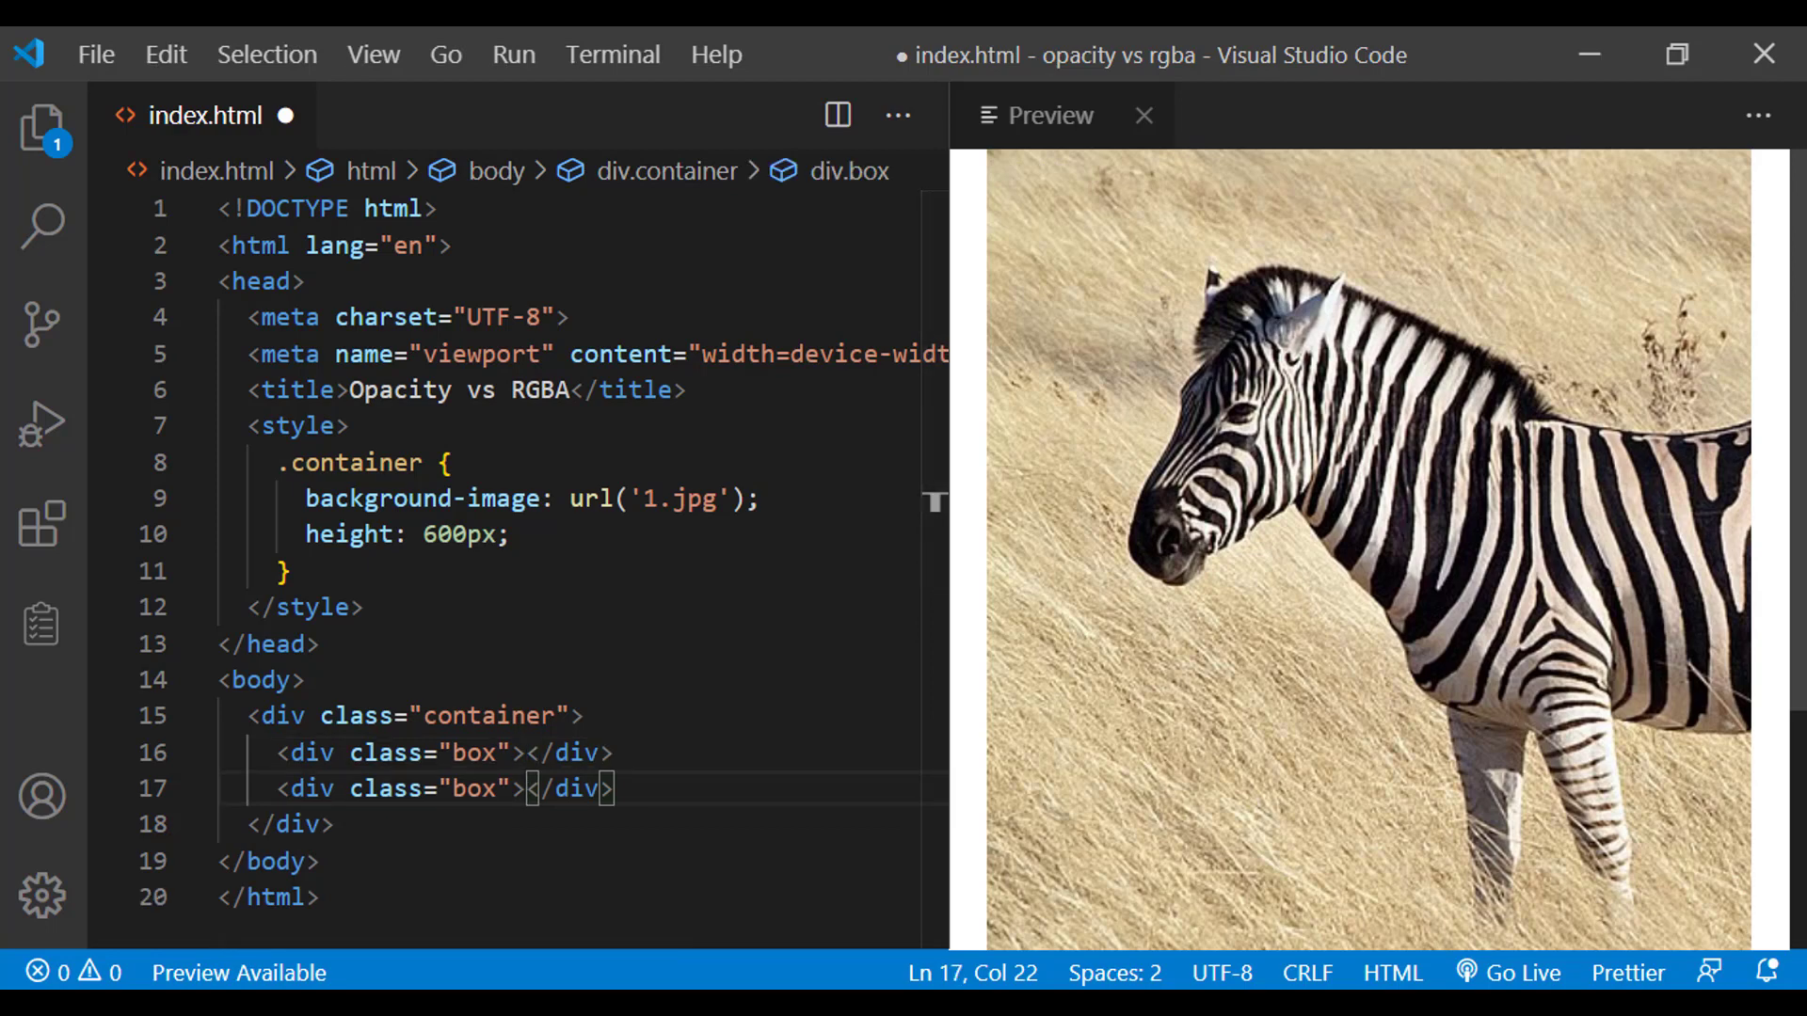
{"action": "type", "text": ".box {"}
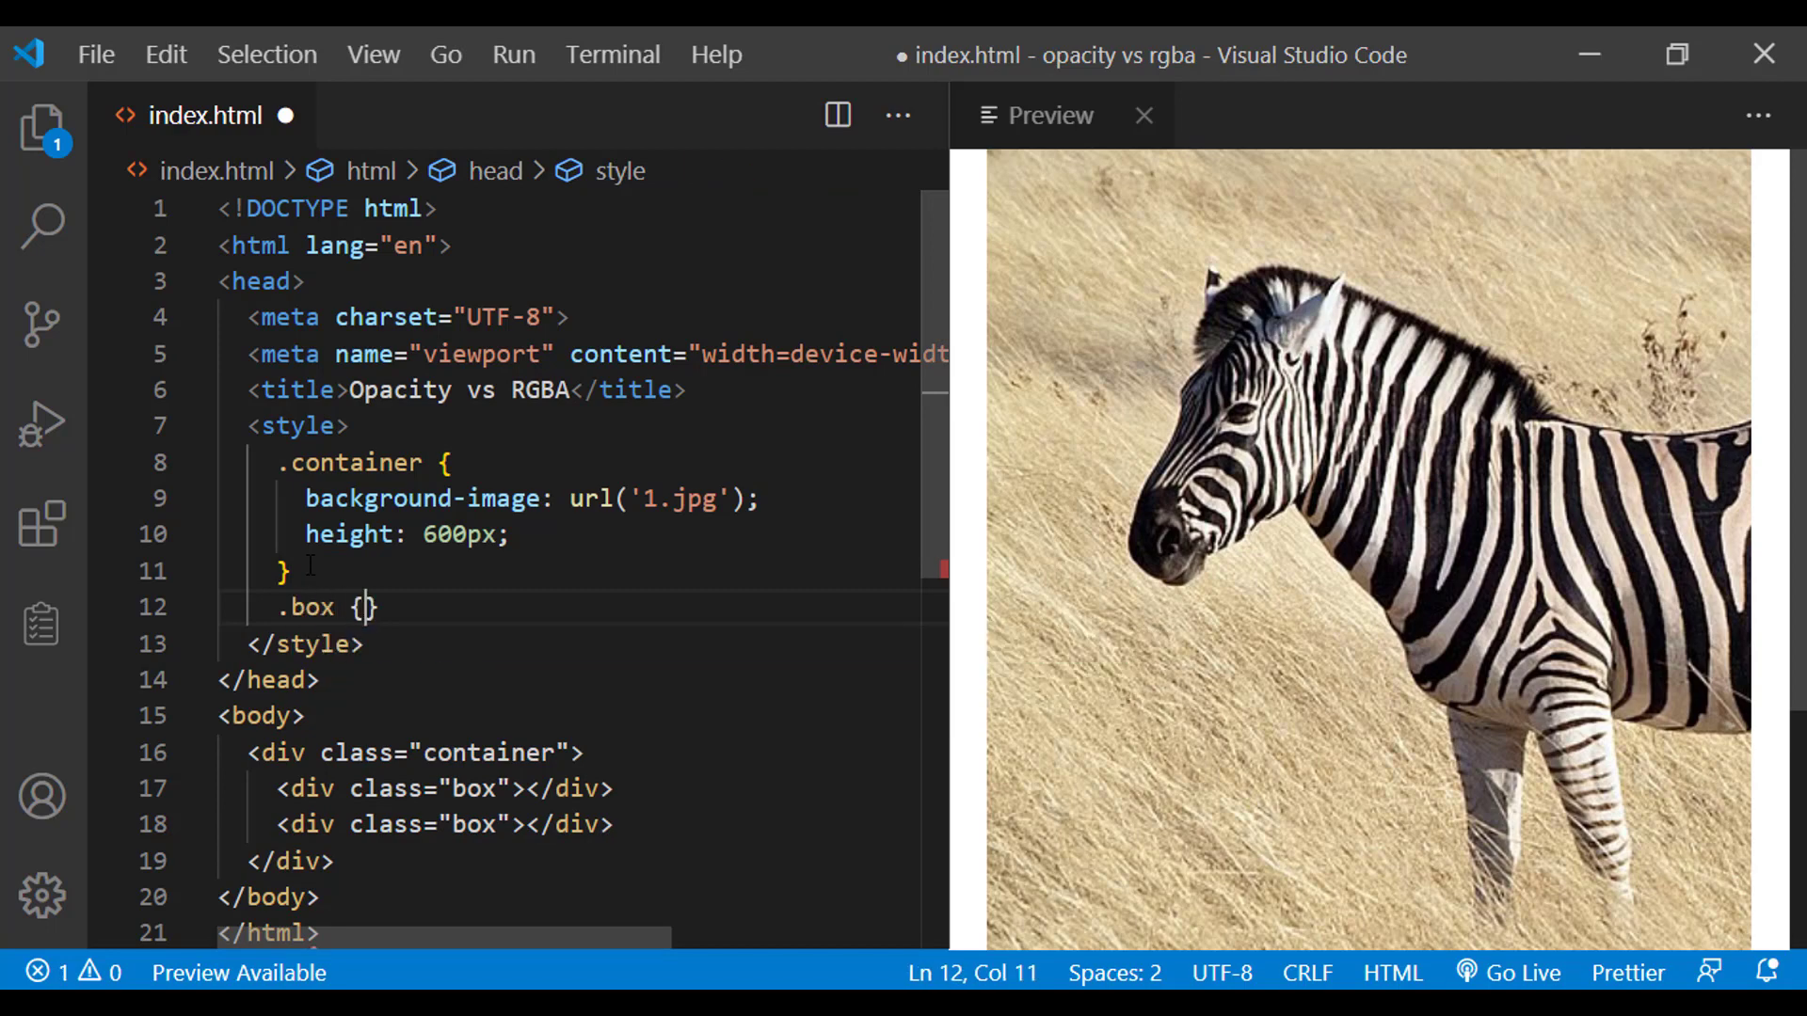
Give the .box rule width: 150px and height: 150px declarations
{"action": "type", "text": "w1"}
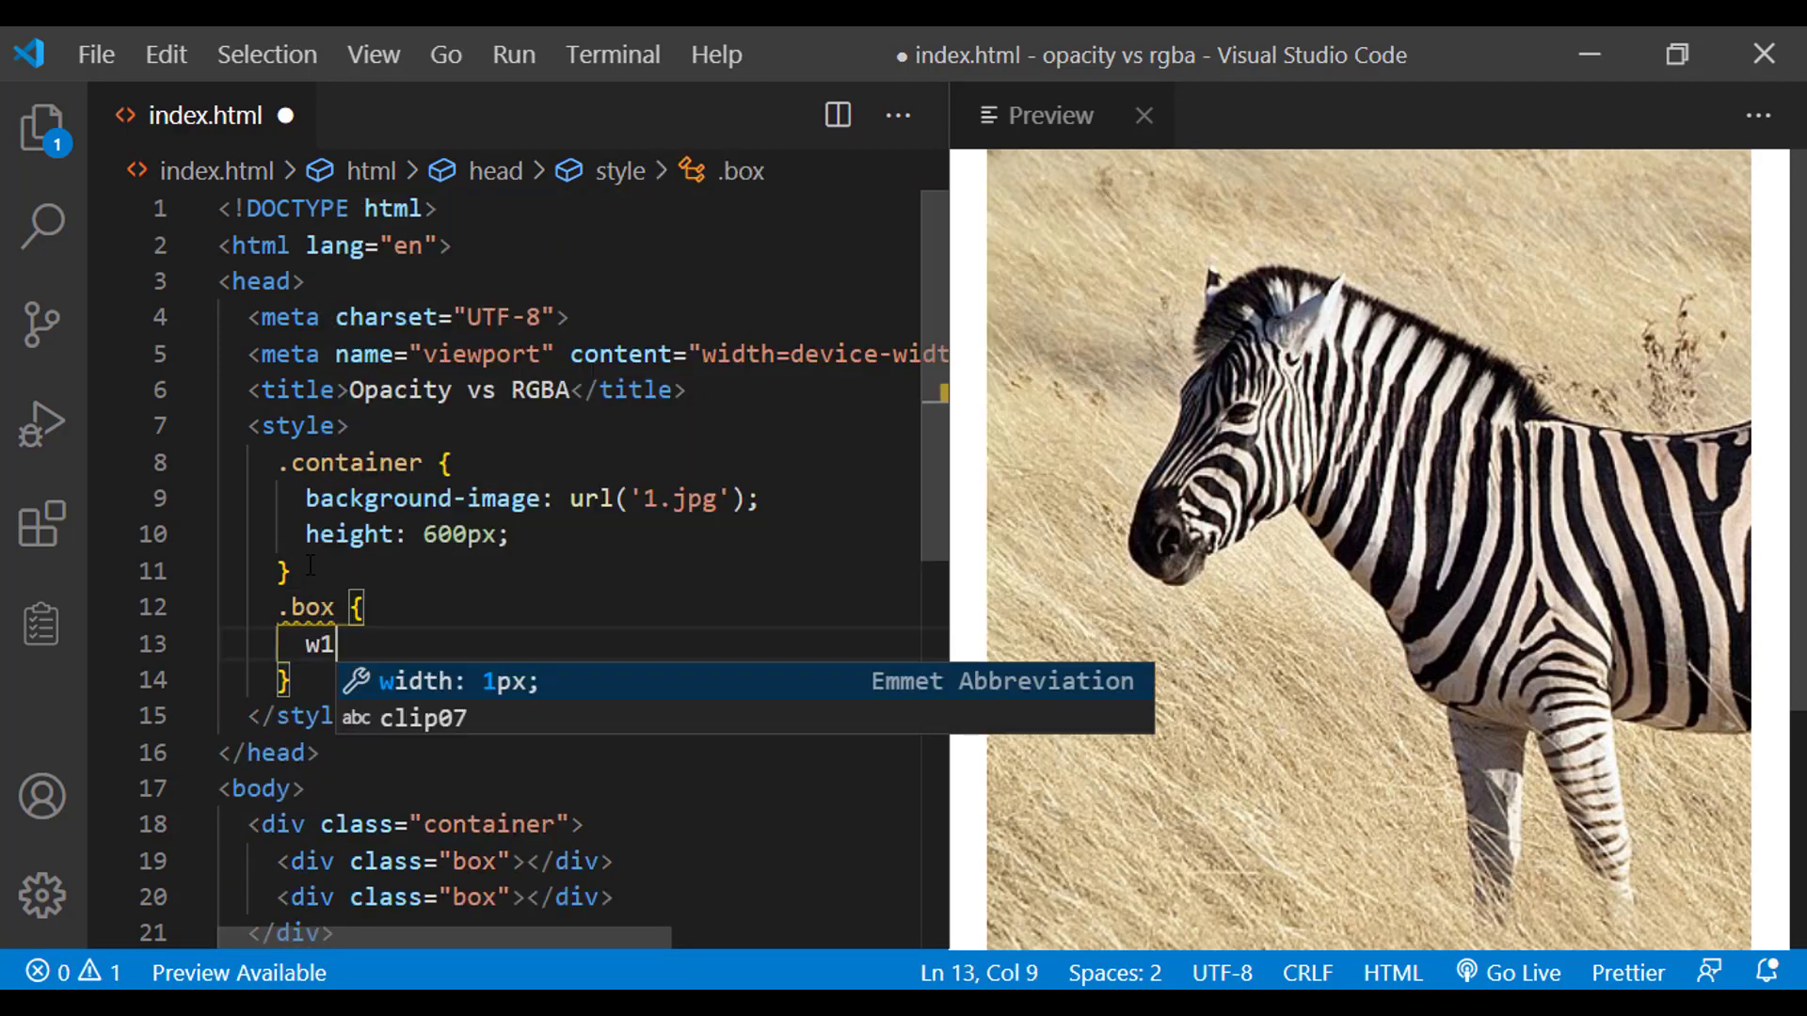
{"action": "type", "text": "idth: 150px;"}
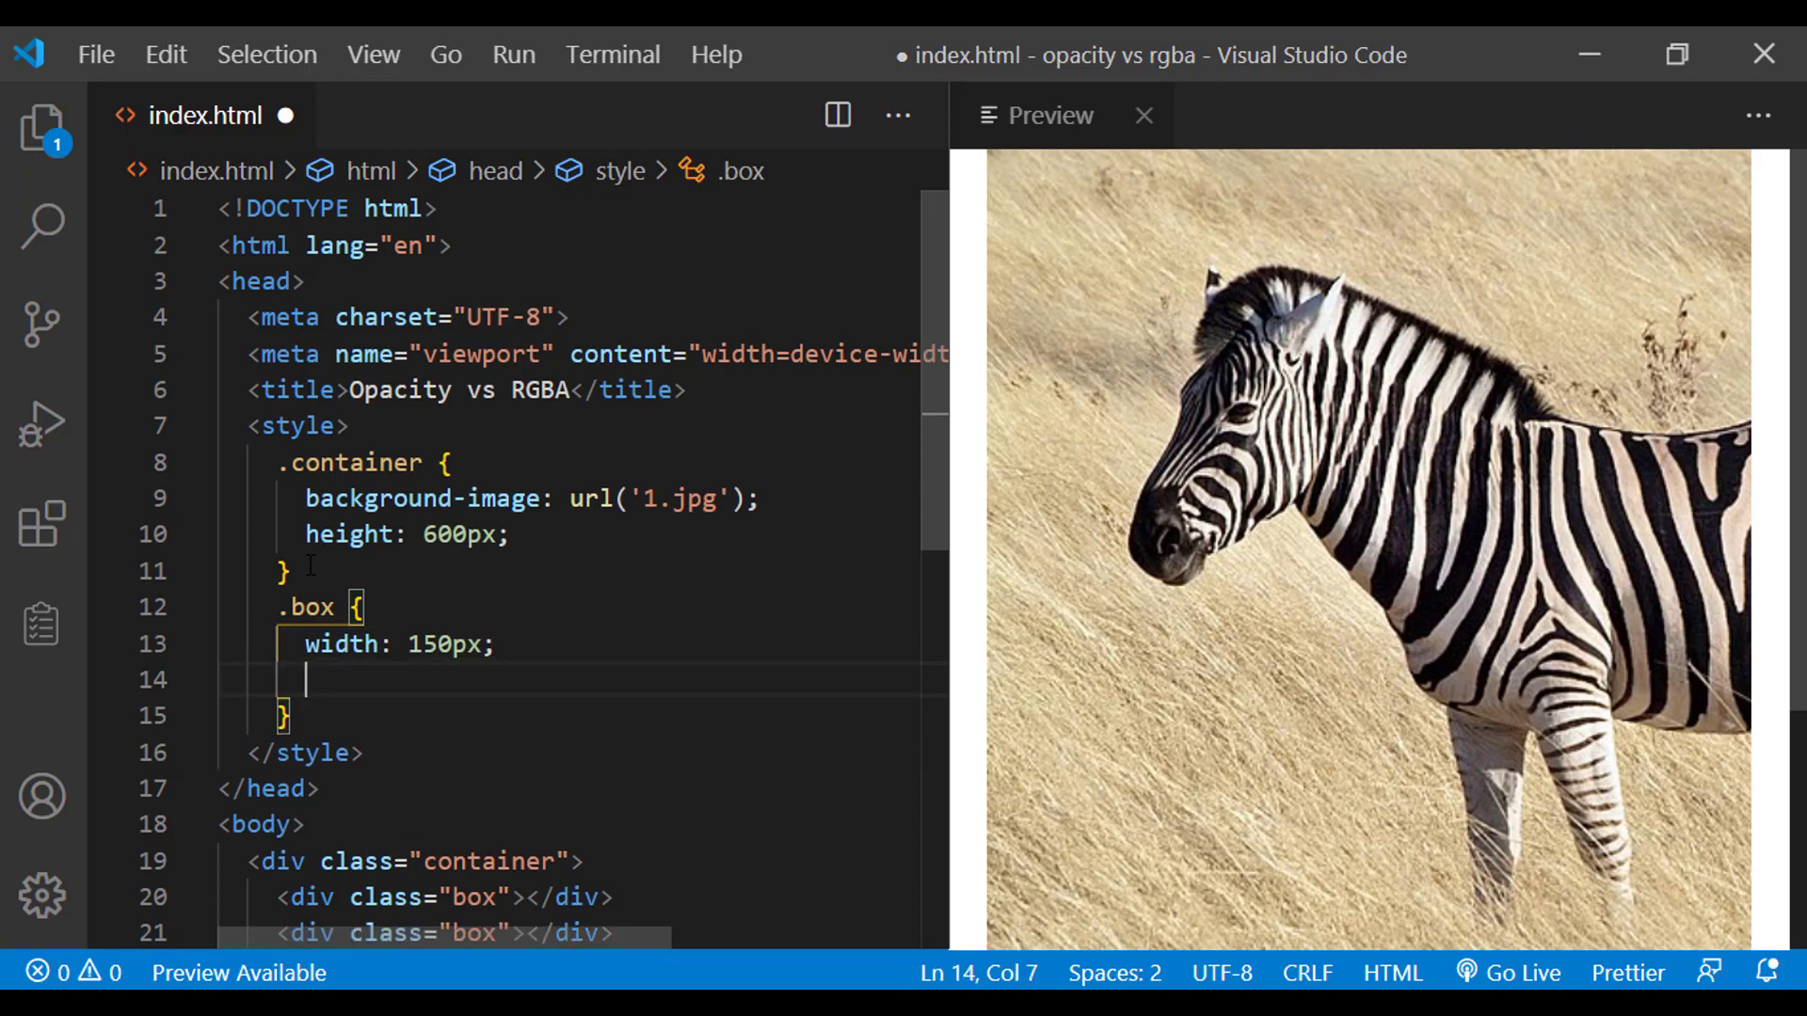
{"action": "type", "text": "h150"}
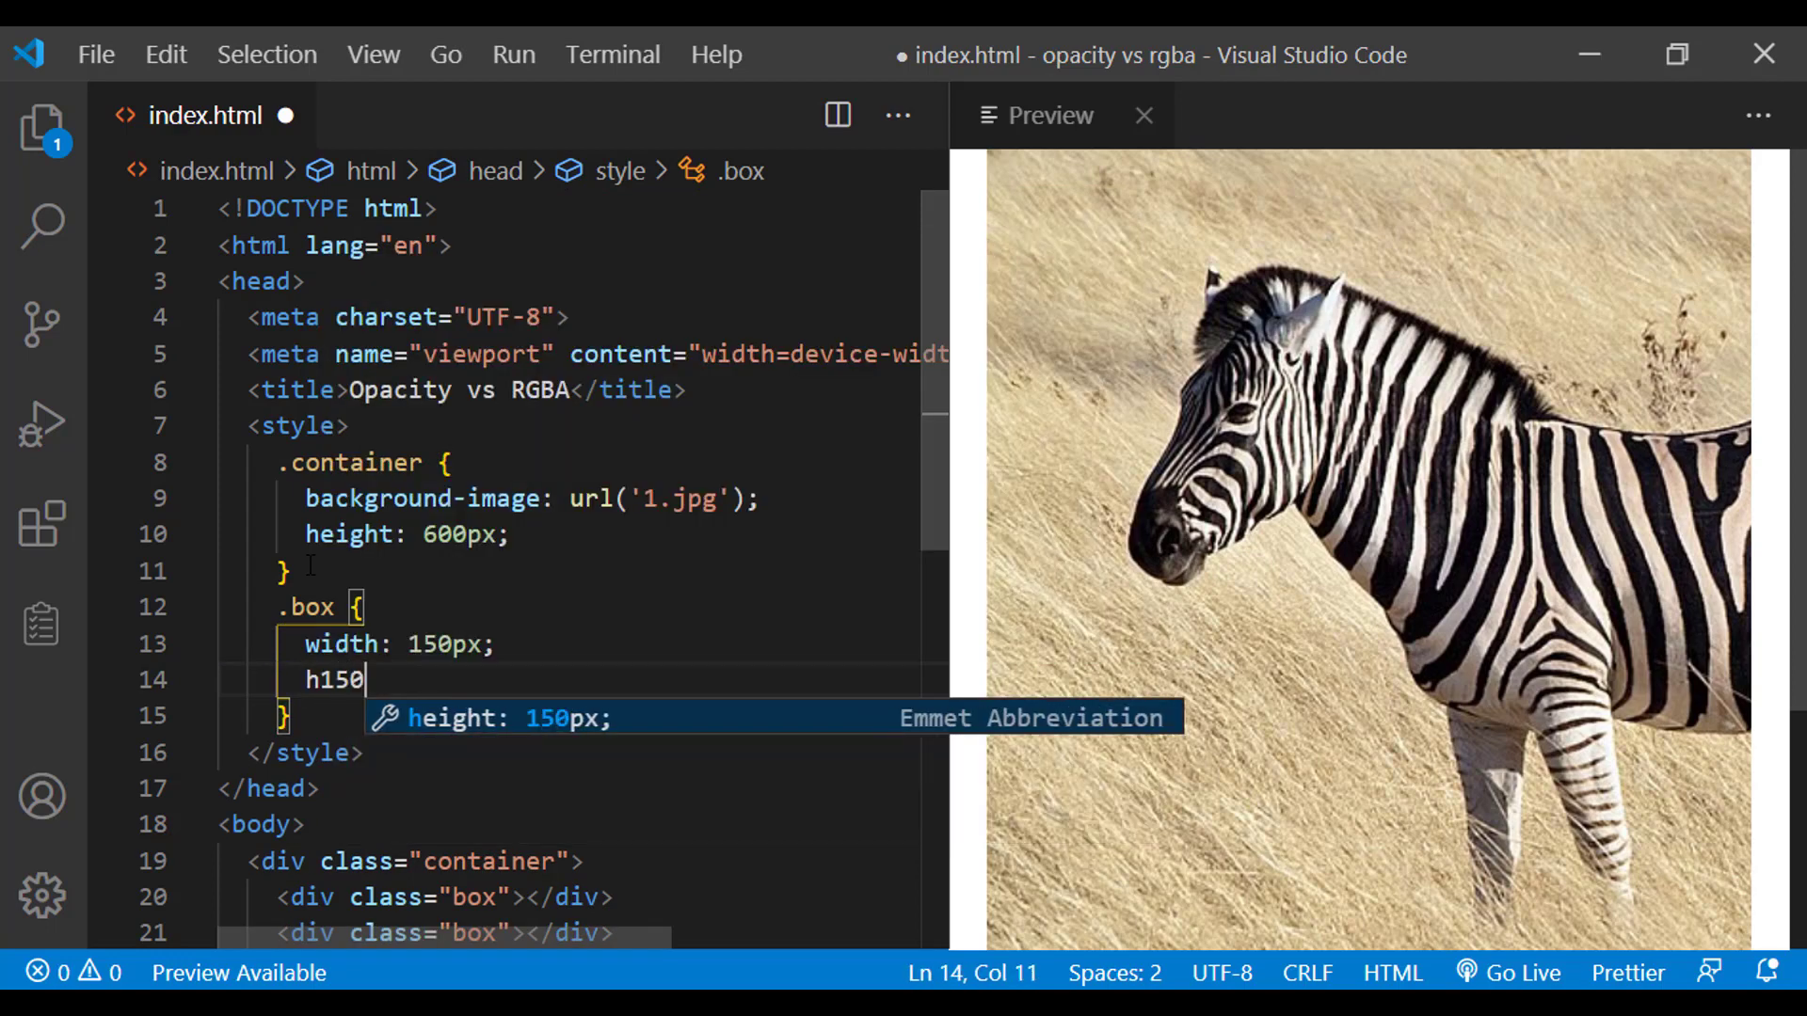
{"action": "key", "text": "Tab"}
{"action": "type", "text": " box"}
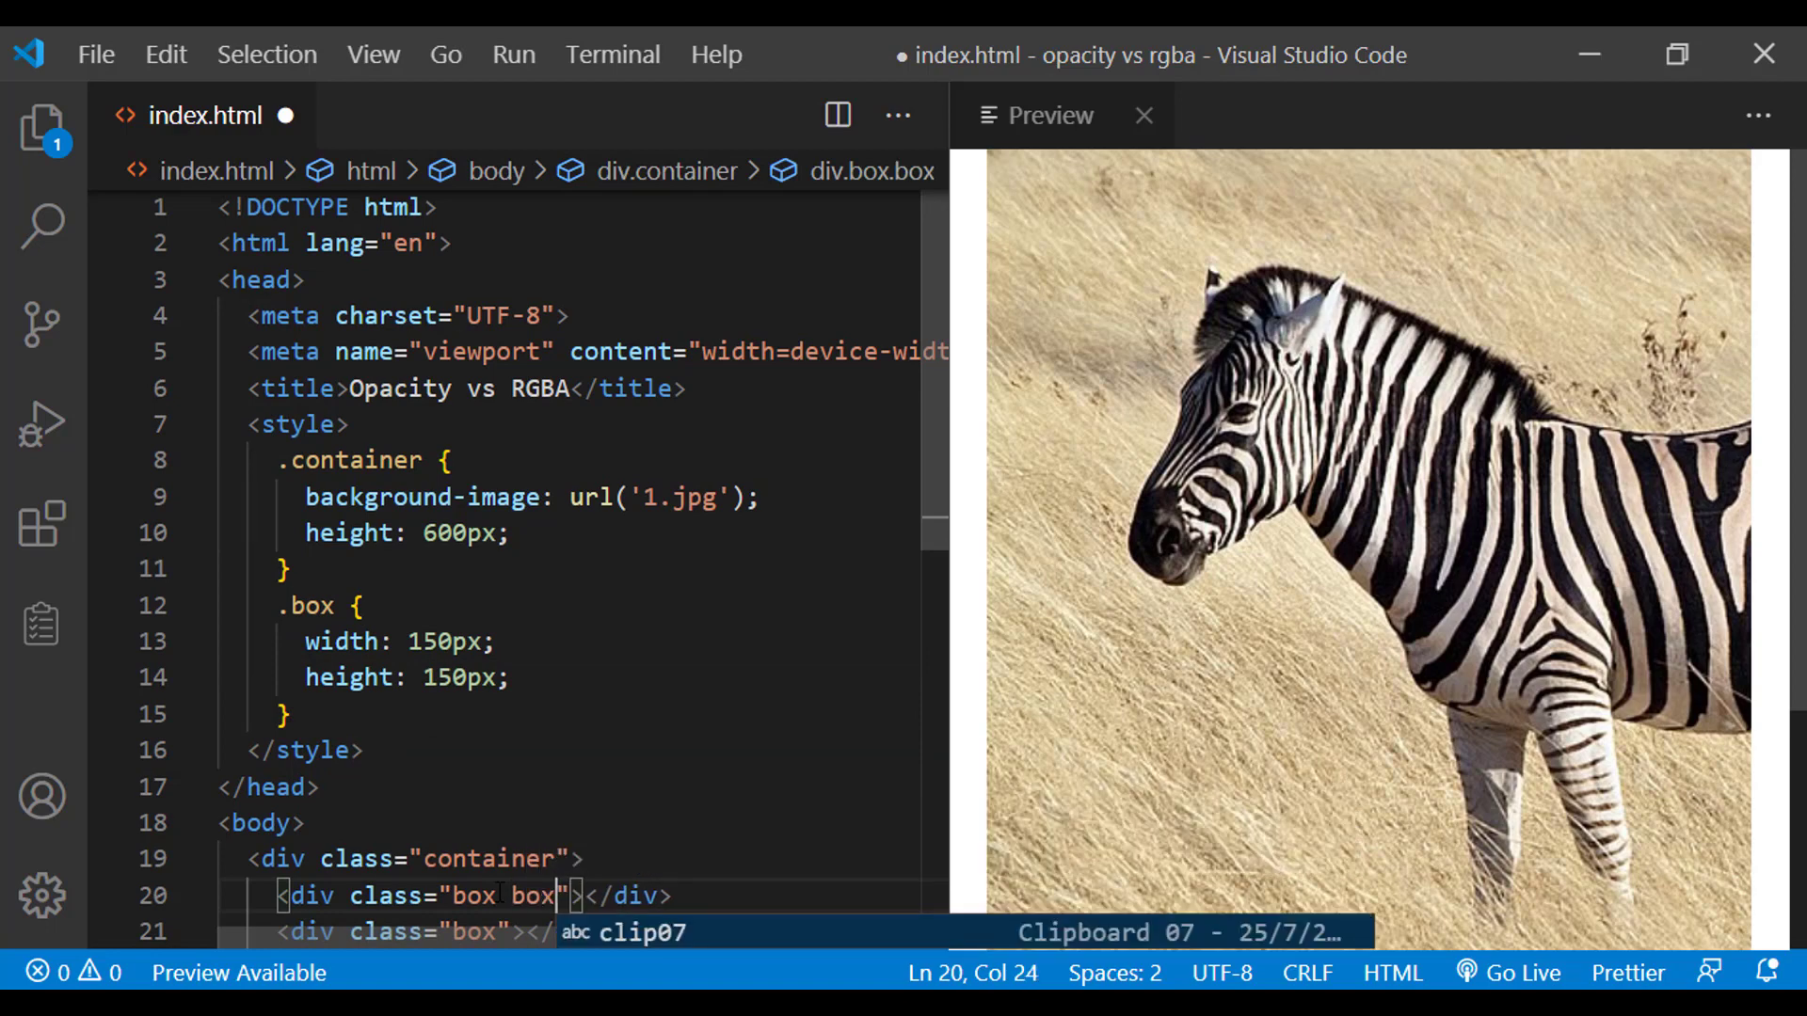
Append class box1 to the first div and box2 to the second
{"action": "type", "text": "1"}
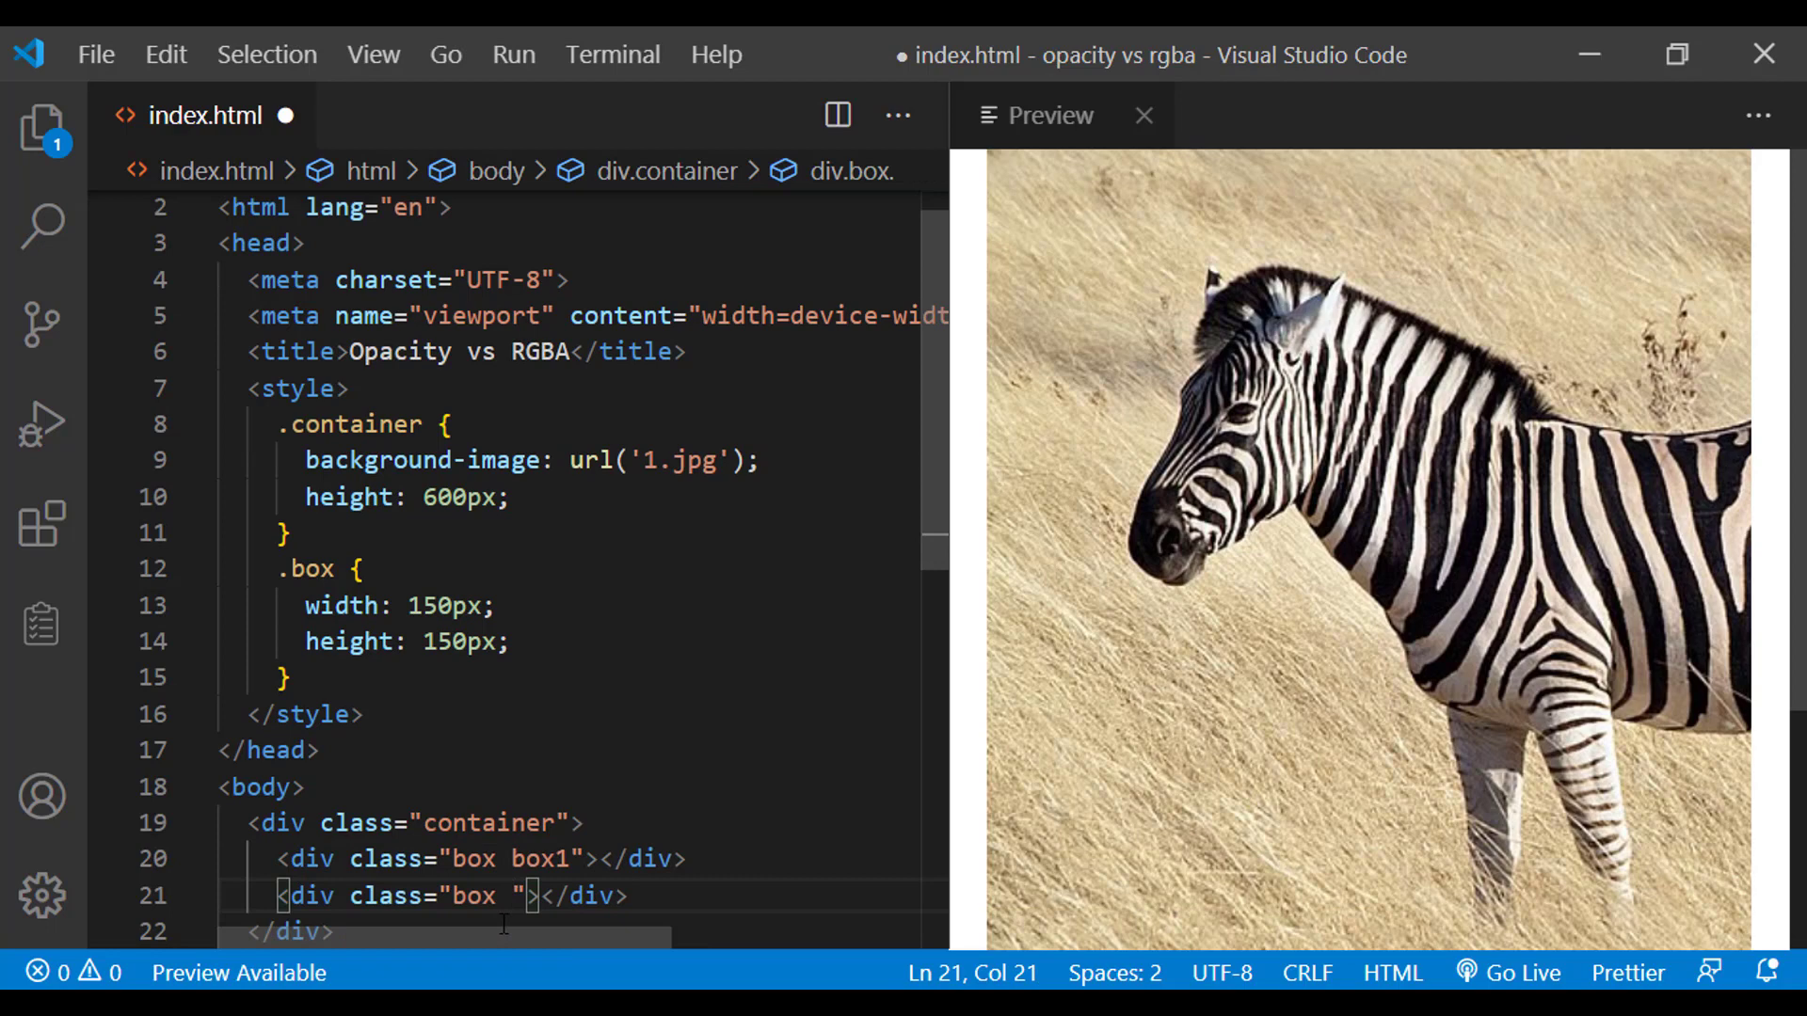
{"action": "type", "text": "box2"}
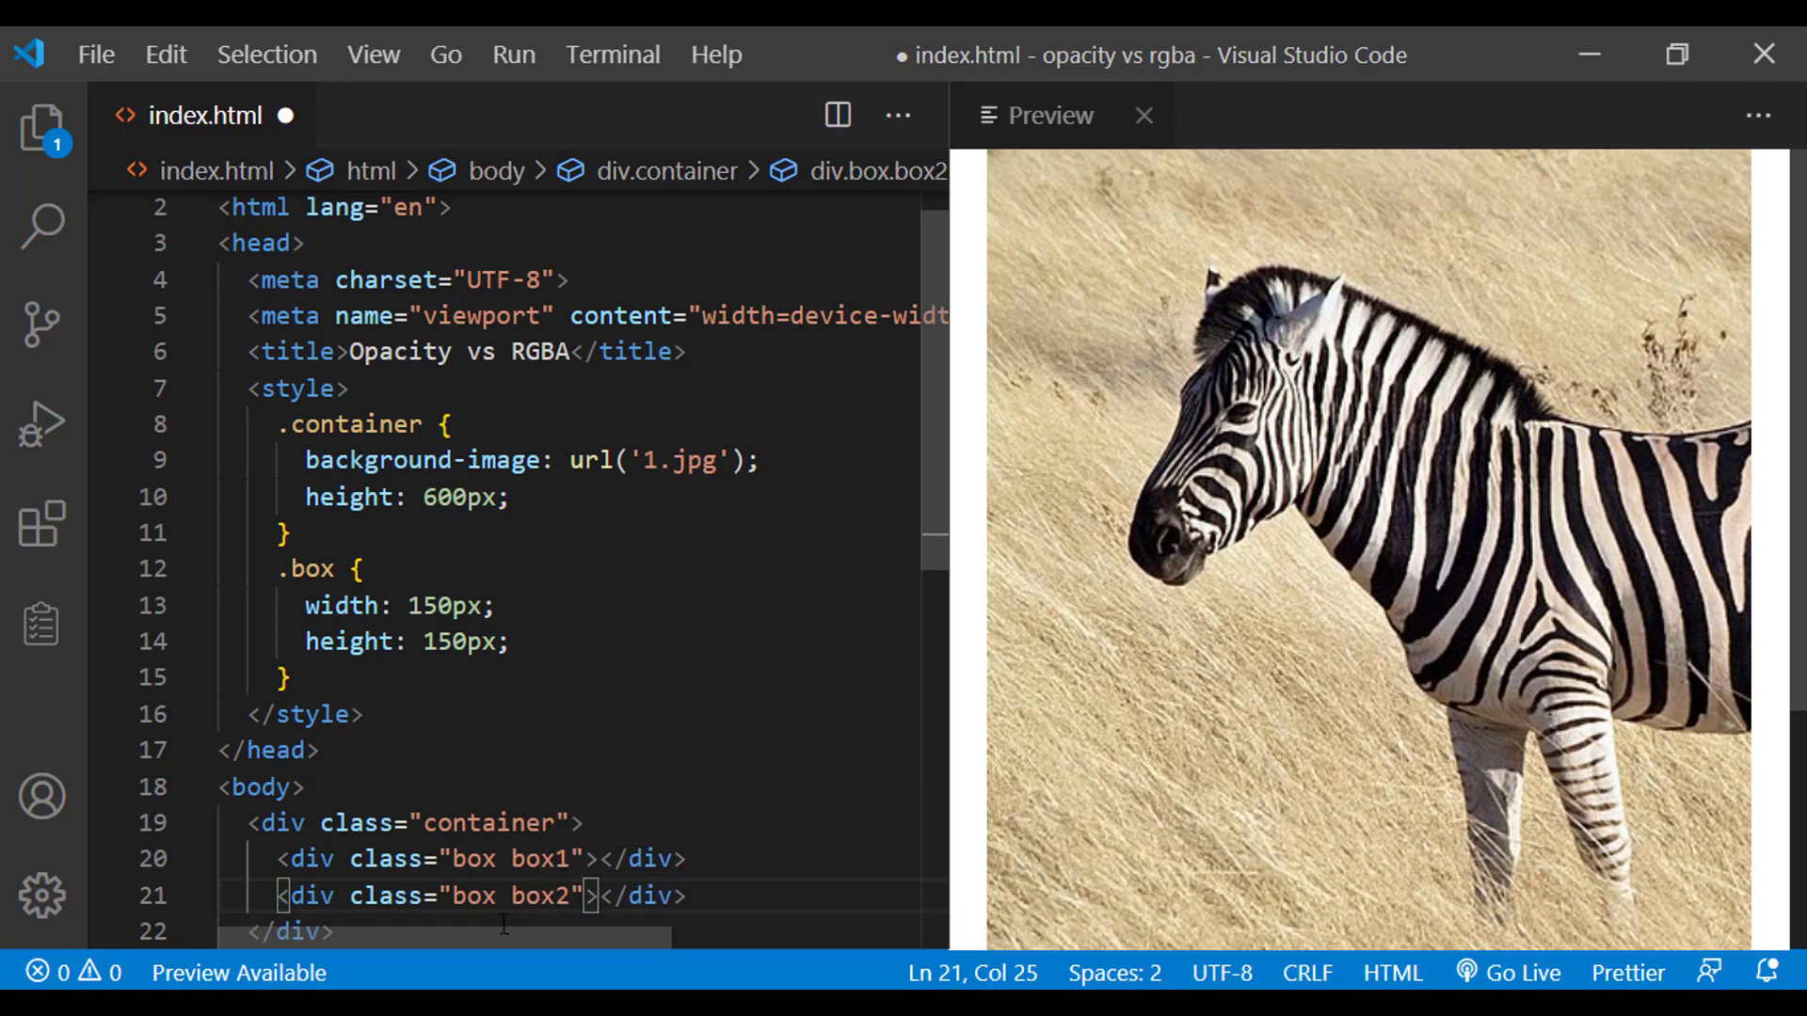
{"action": "type", "text": "."}
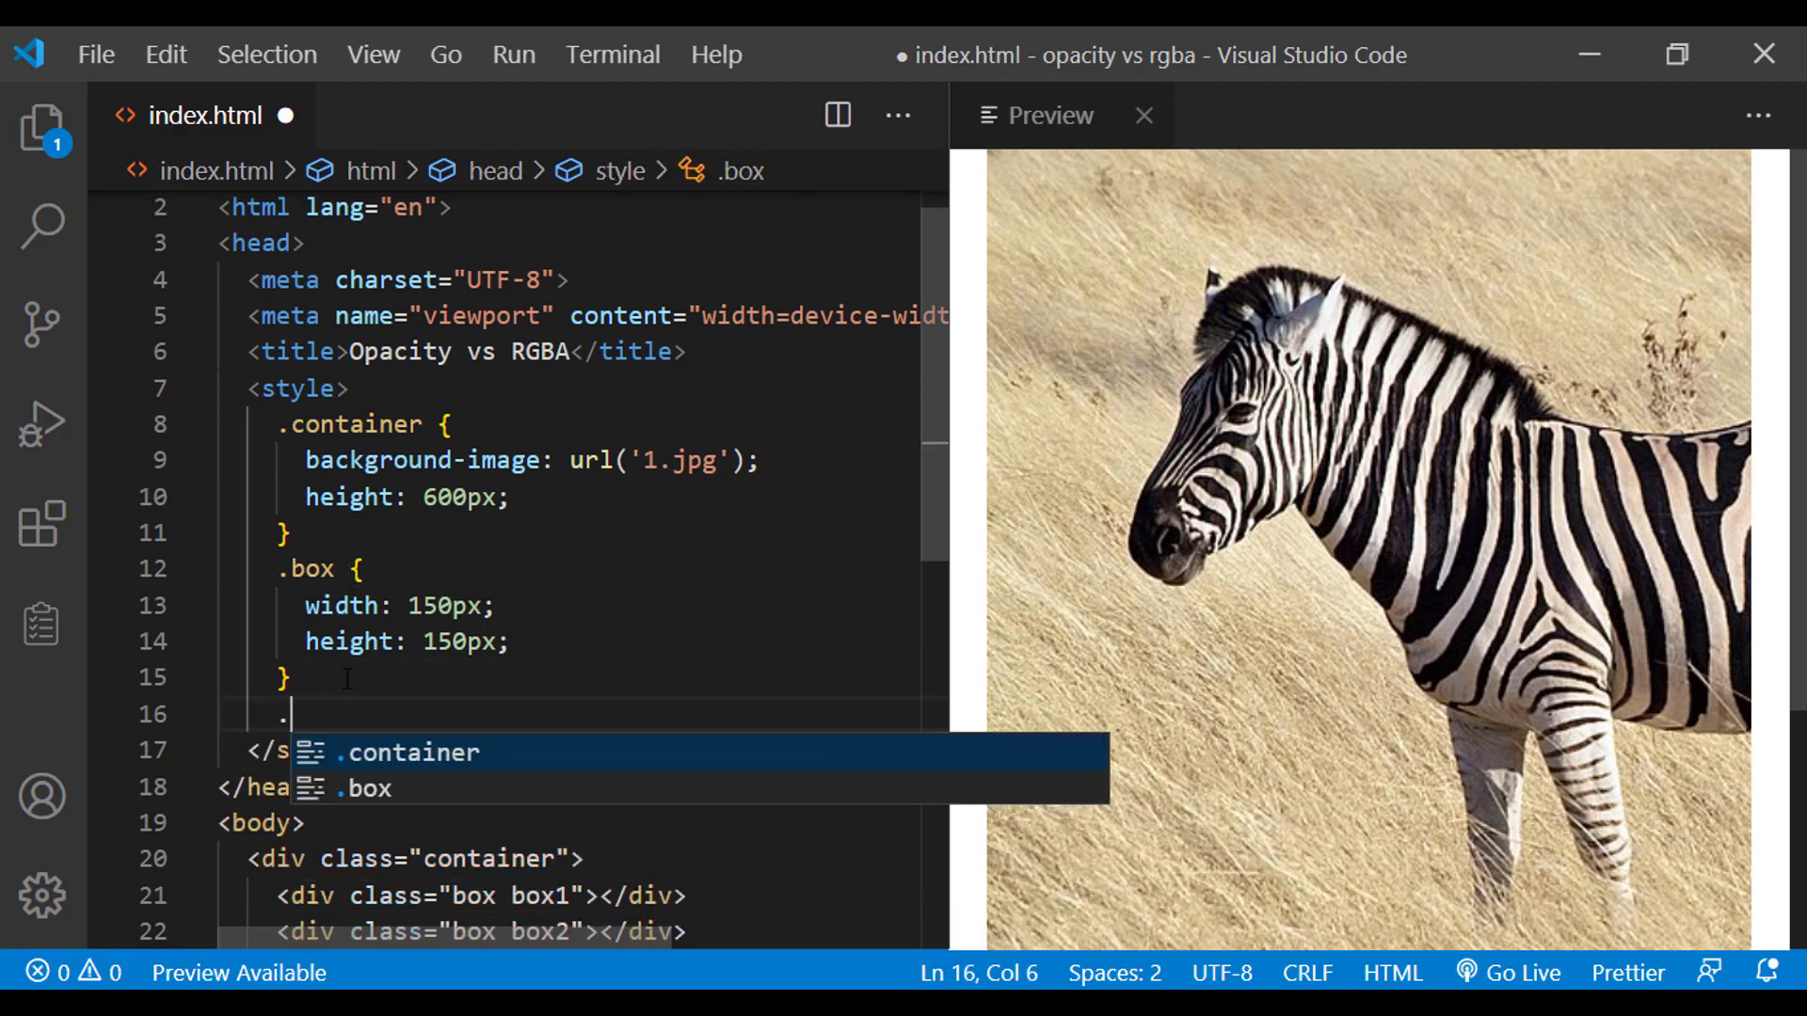
Write a .box1 rule with background-color: rgb(0, 0, 0)
{"action": "type", "text": "box1"}
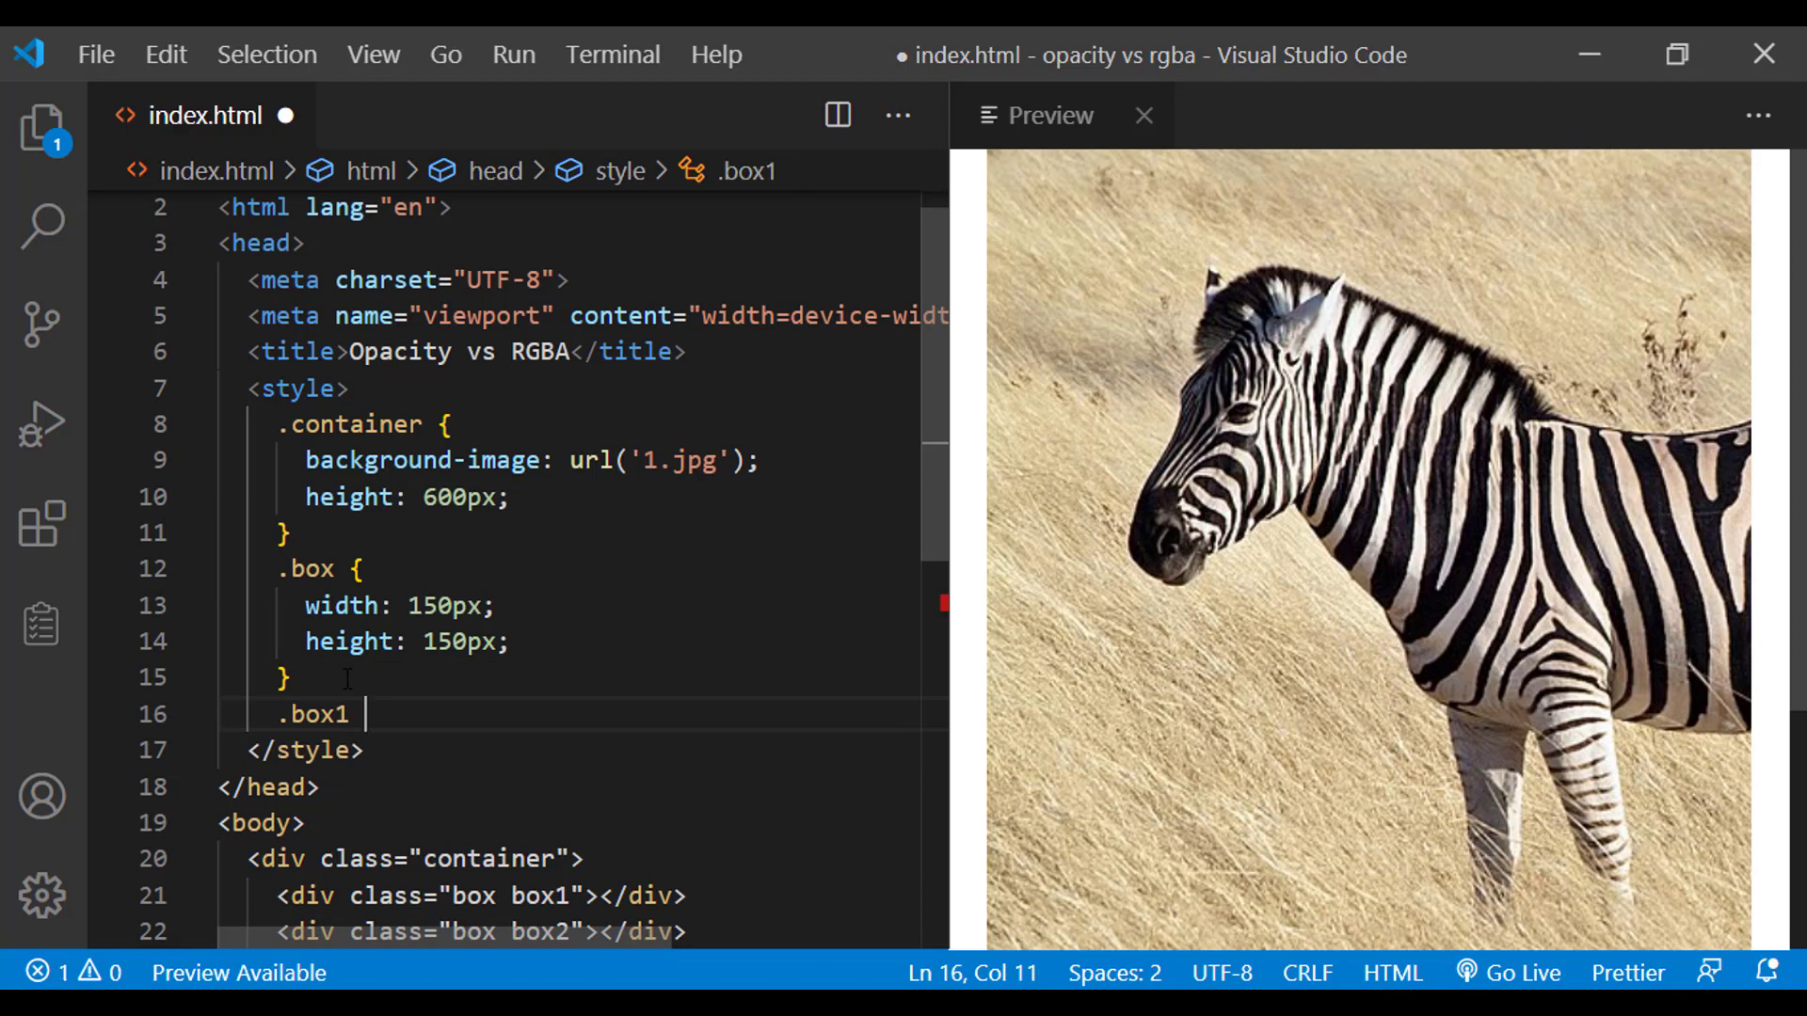
{"action": "type", "text": "bgc"}
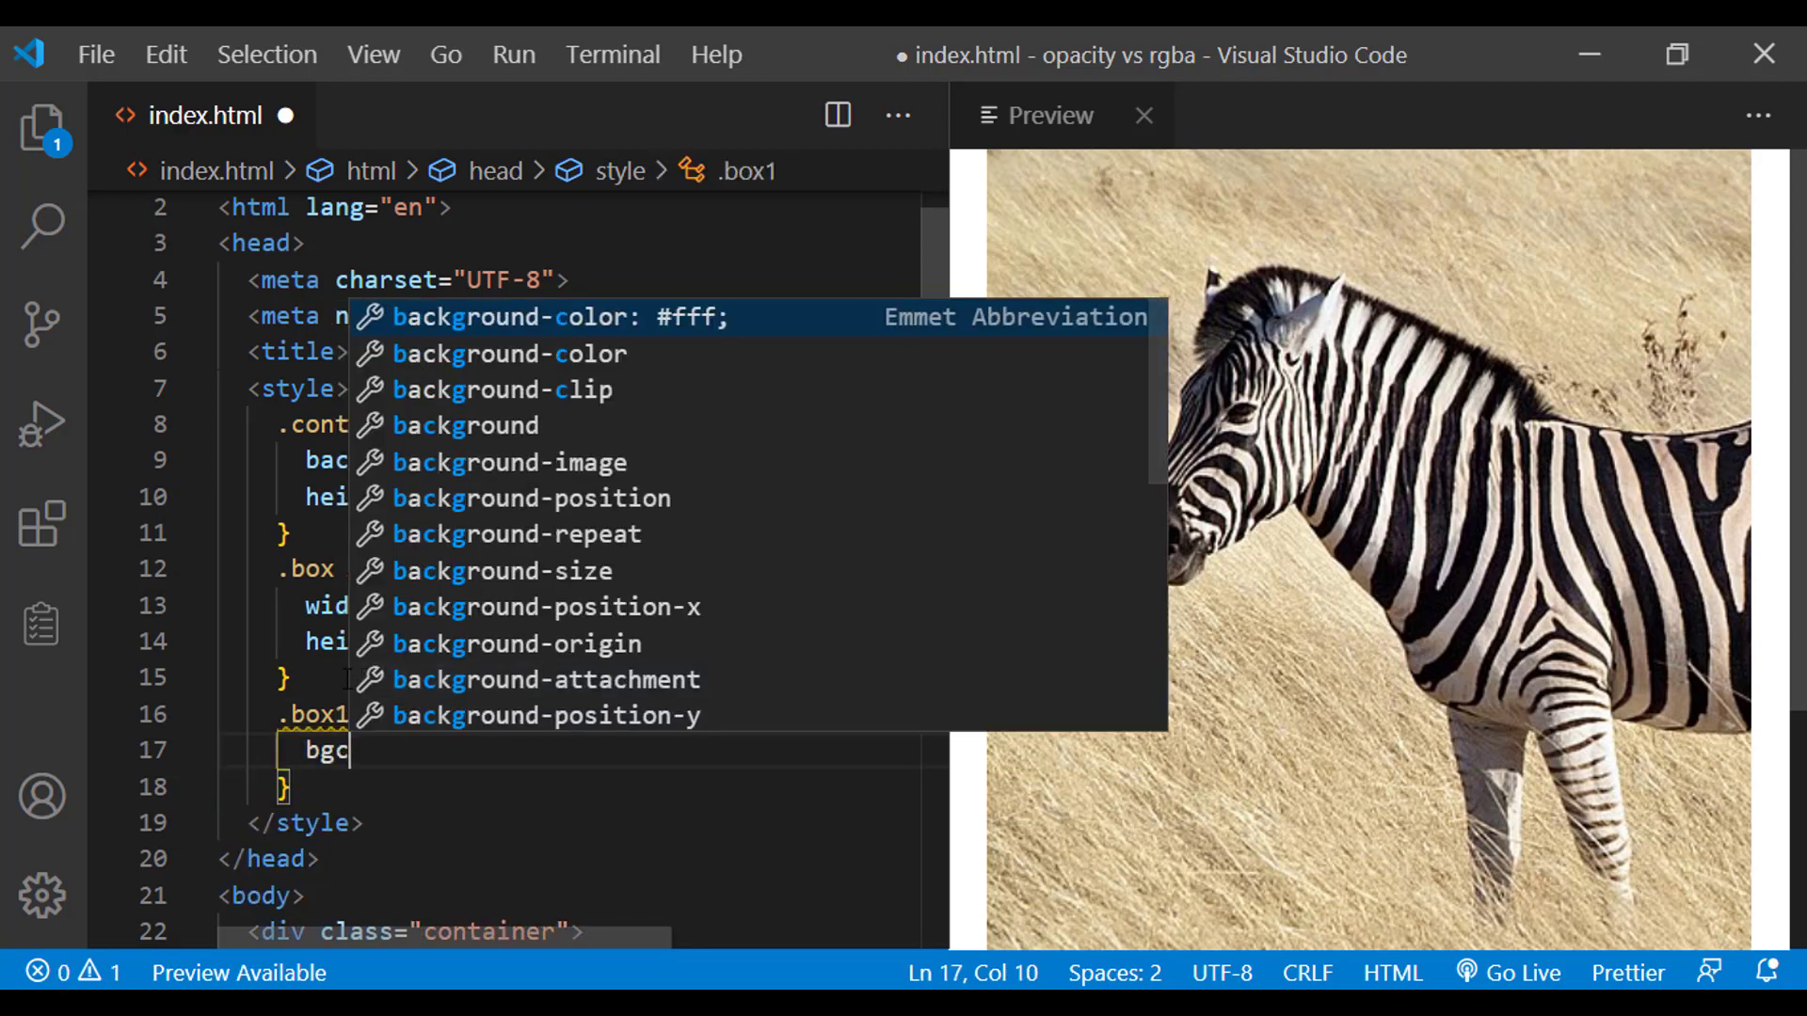
{"action": "key", "text": "Tab"}
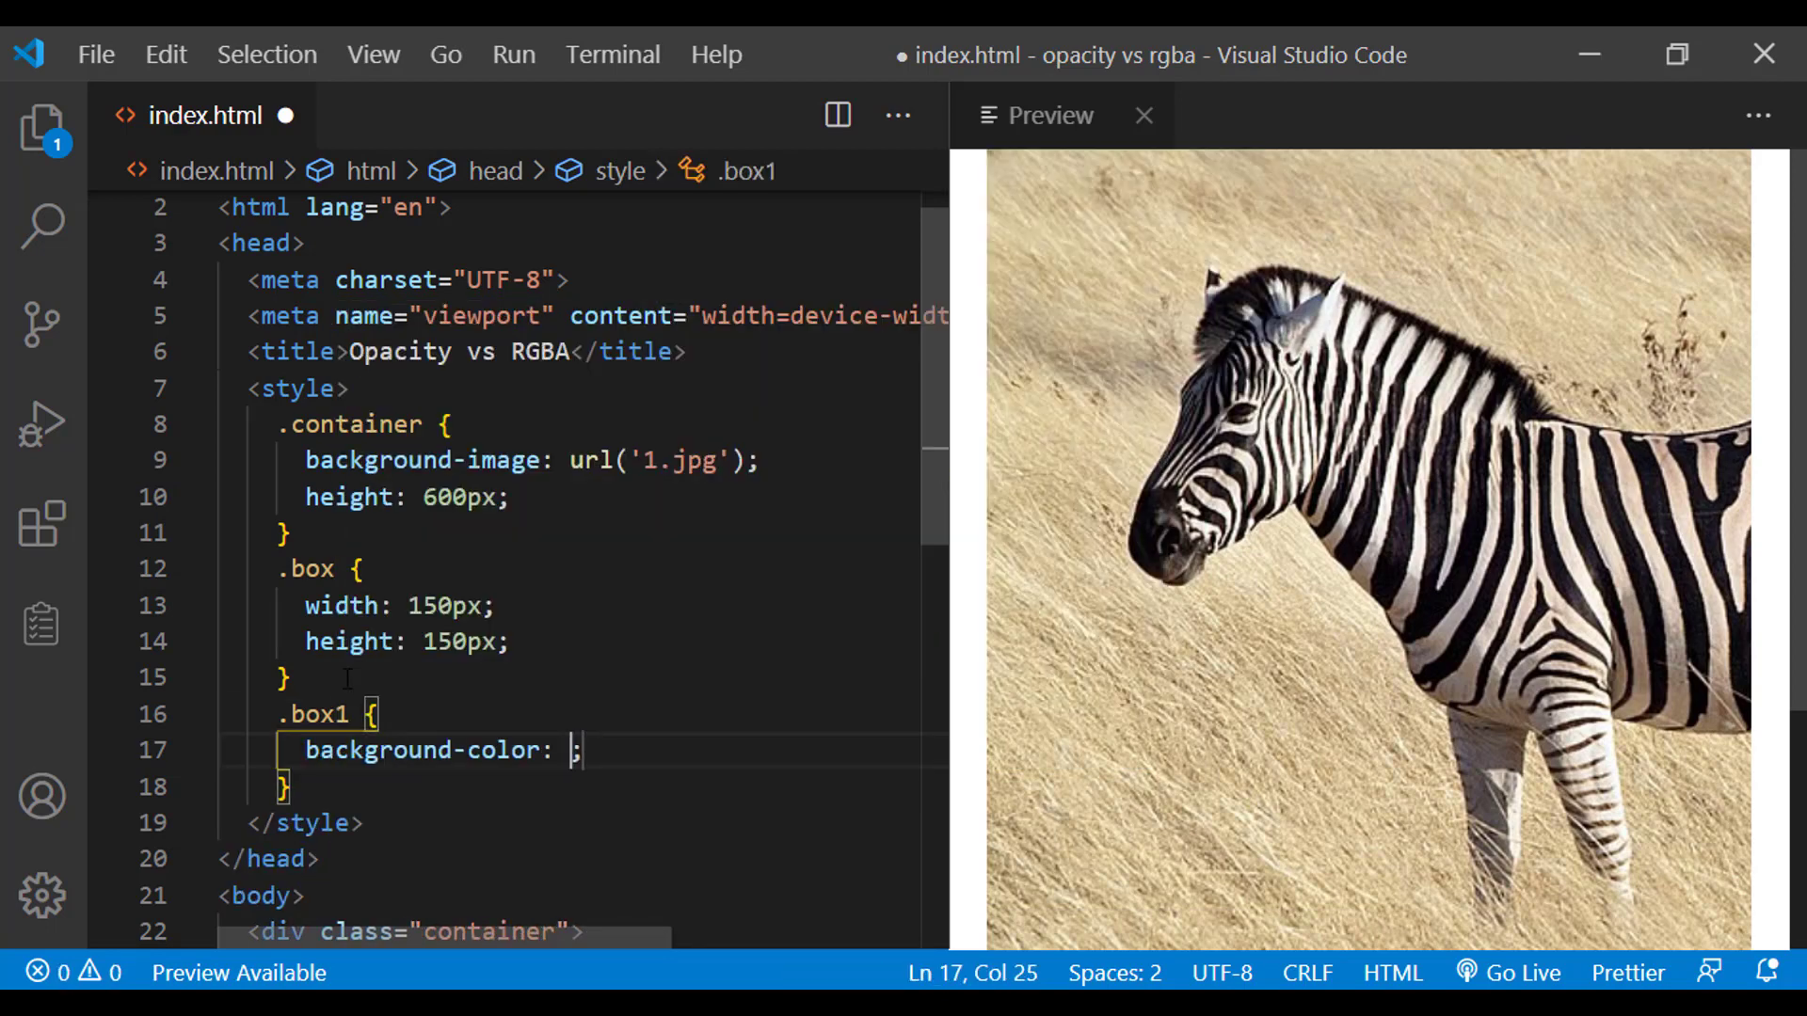
{"action": "type", "text": "rgb"}
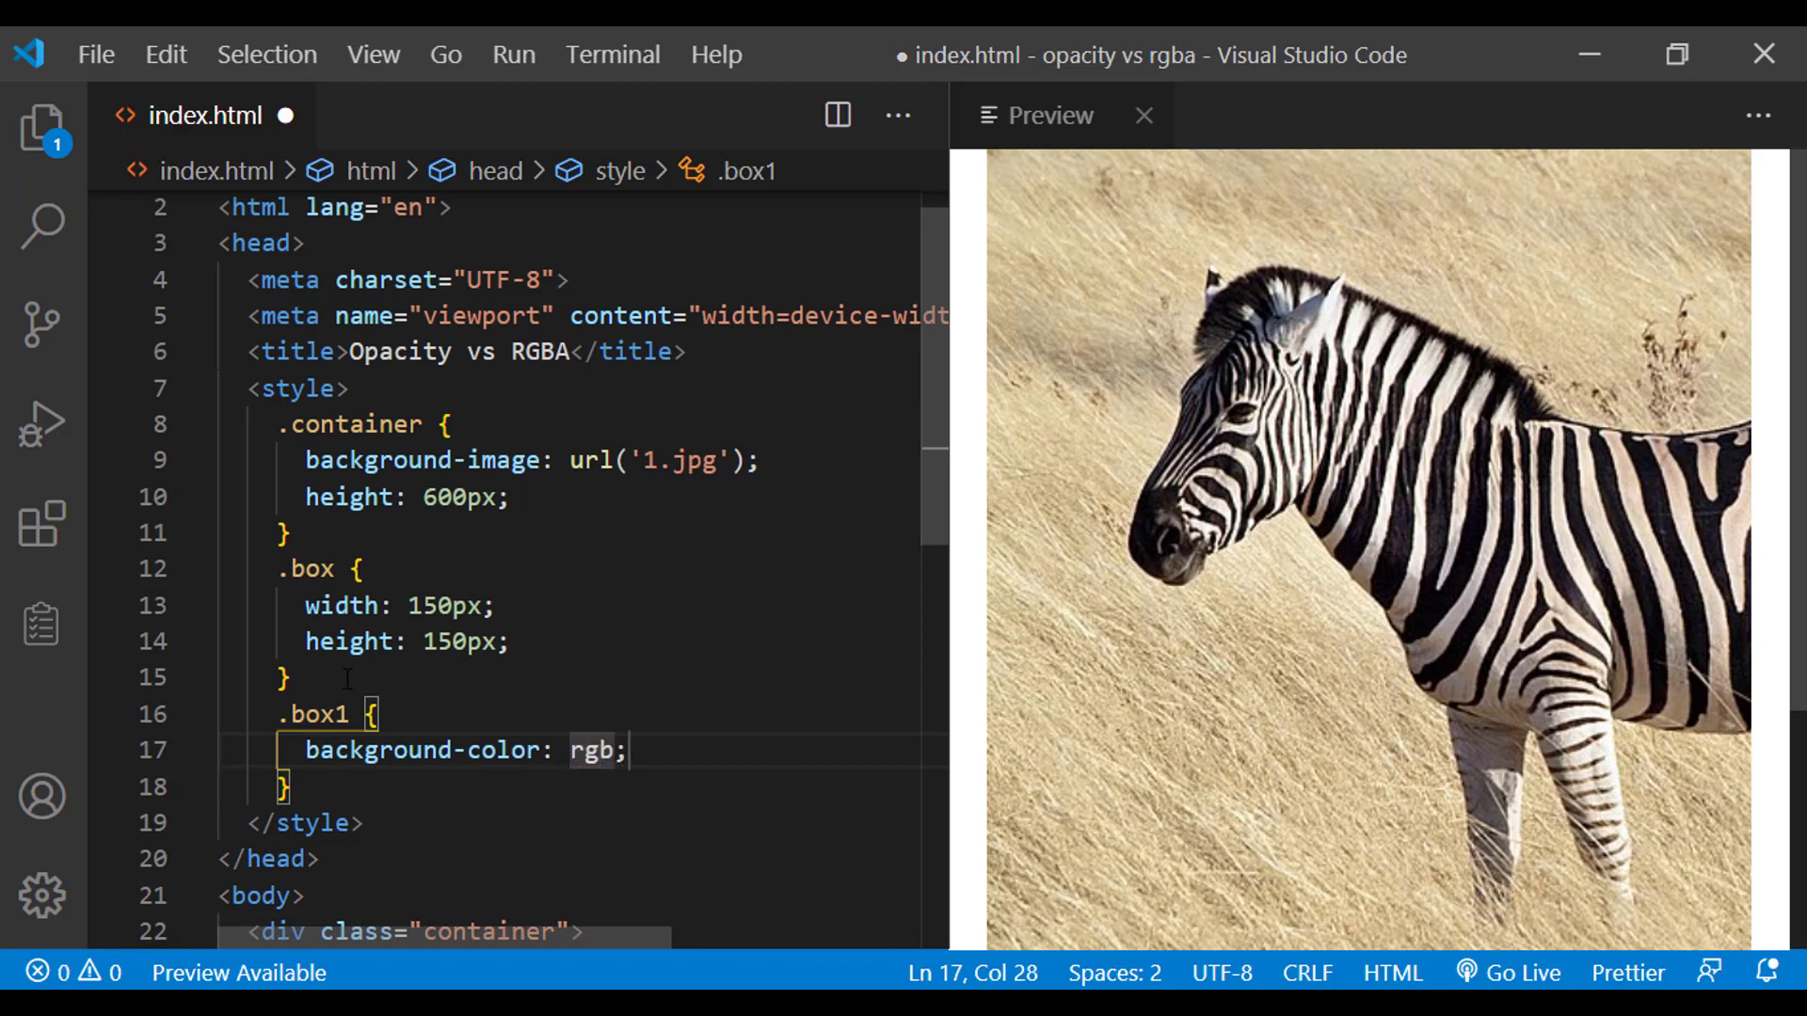
{"action": "type", "text": "(0, 0,"}
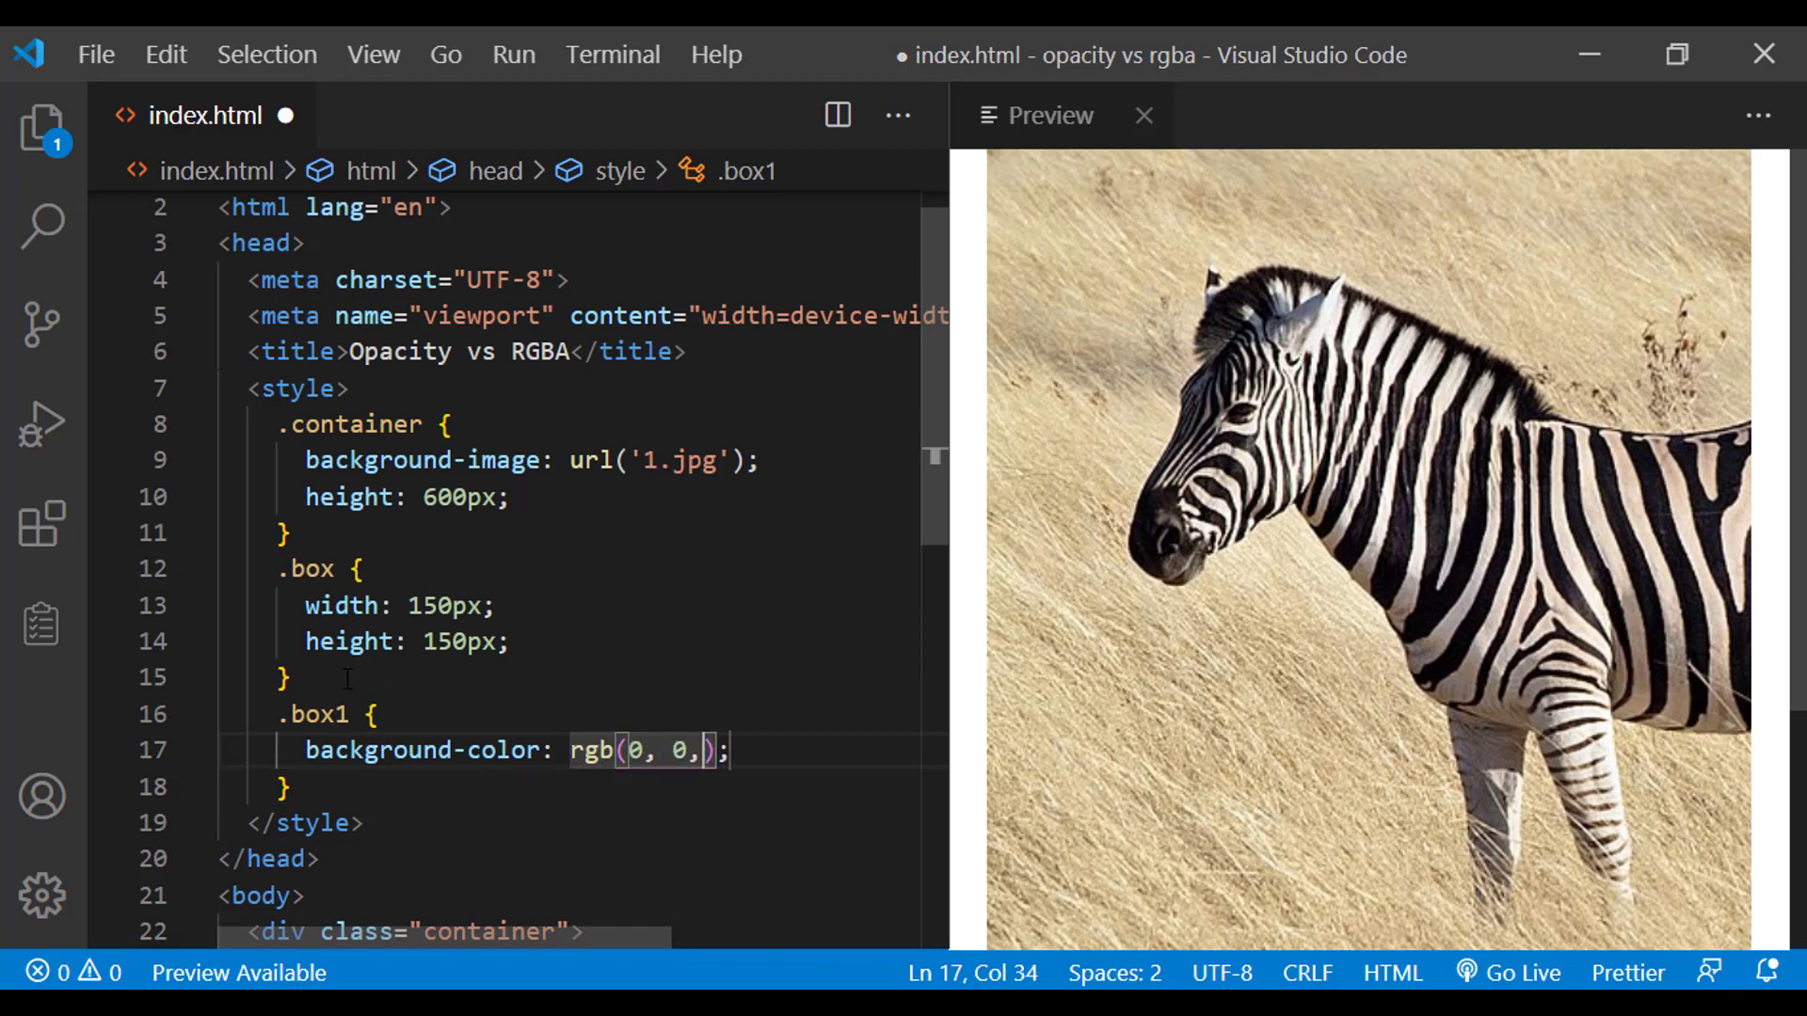
{"action": "type", "text": "0"}
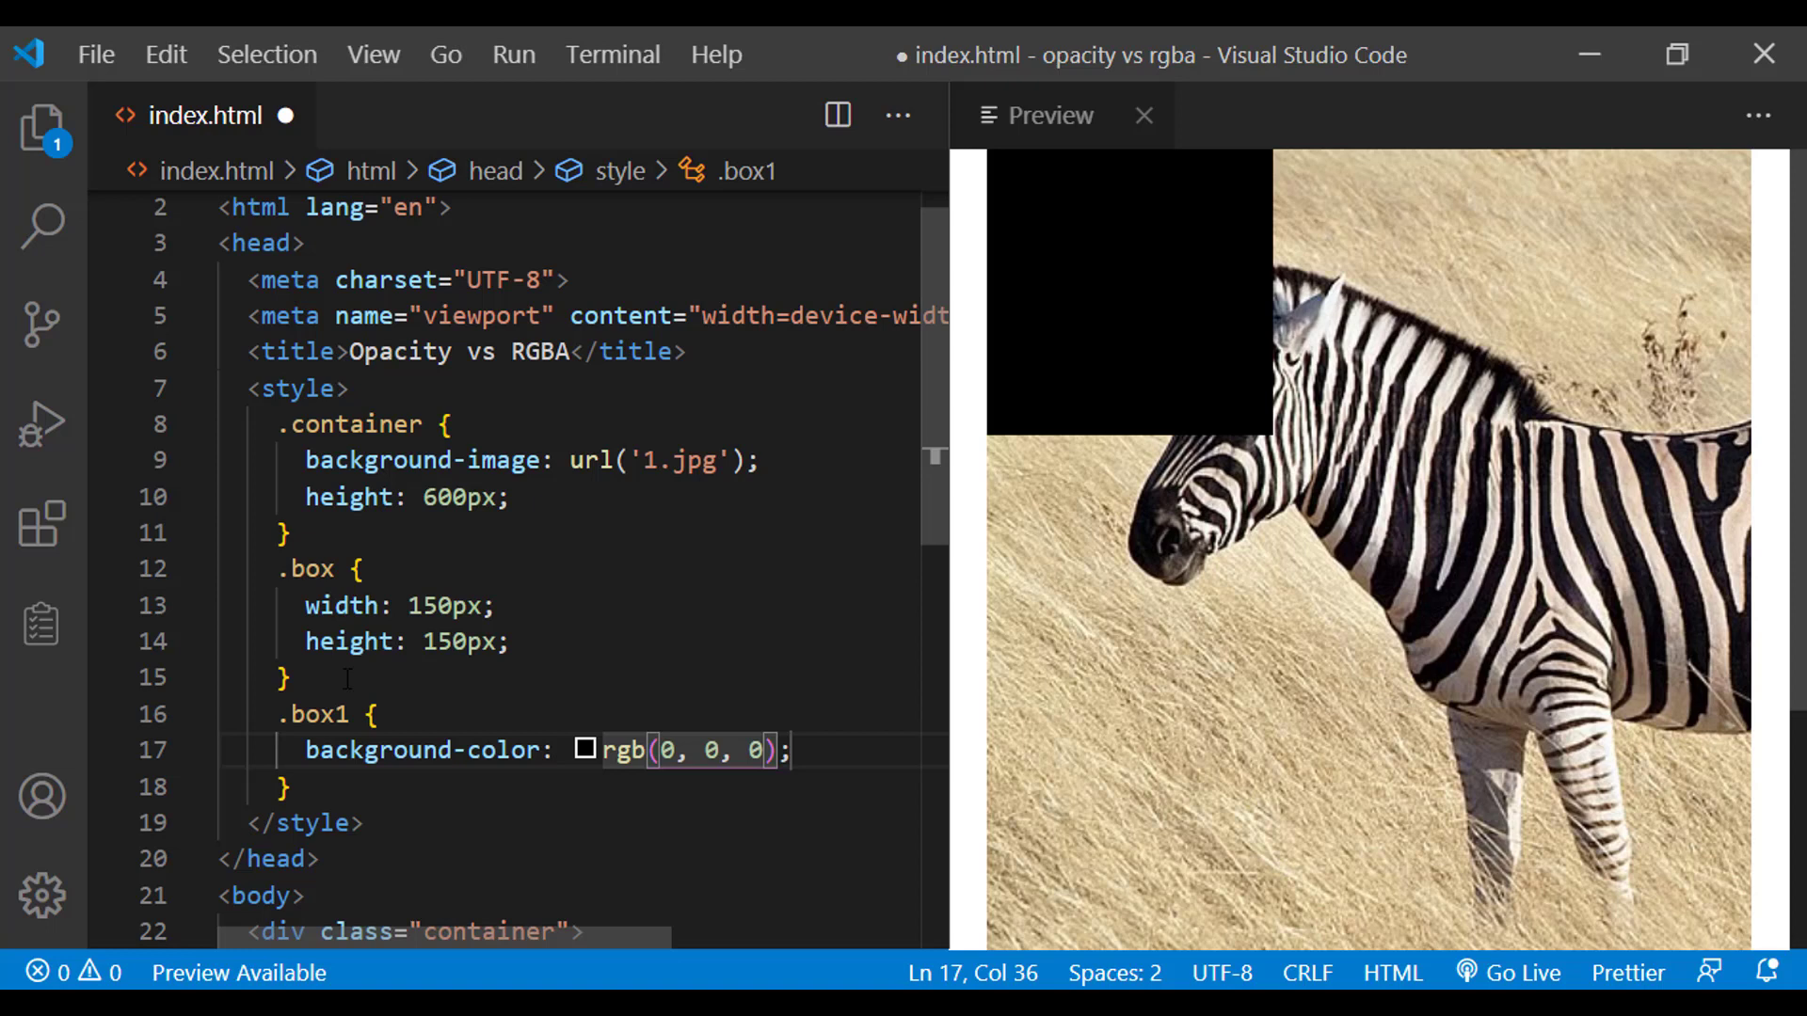
Copy the whole .box1 rule and paste it below as the .box2 rule
{"action": "left_click_drag", "start_coordinate": [277, 714], "coordinate": [292, 786]}
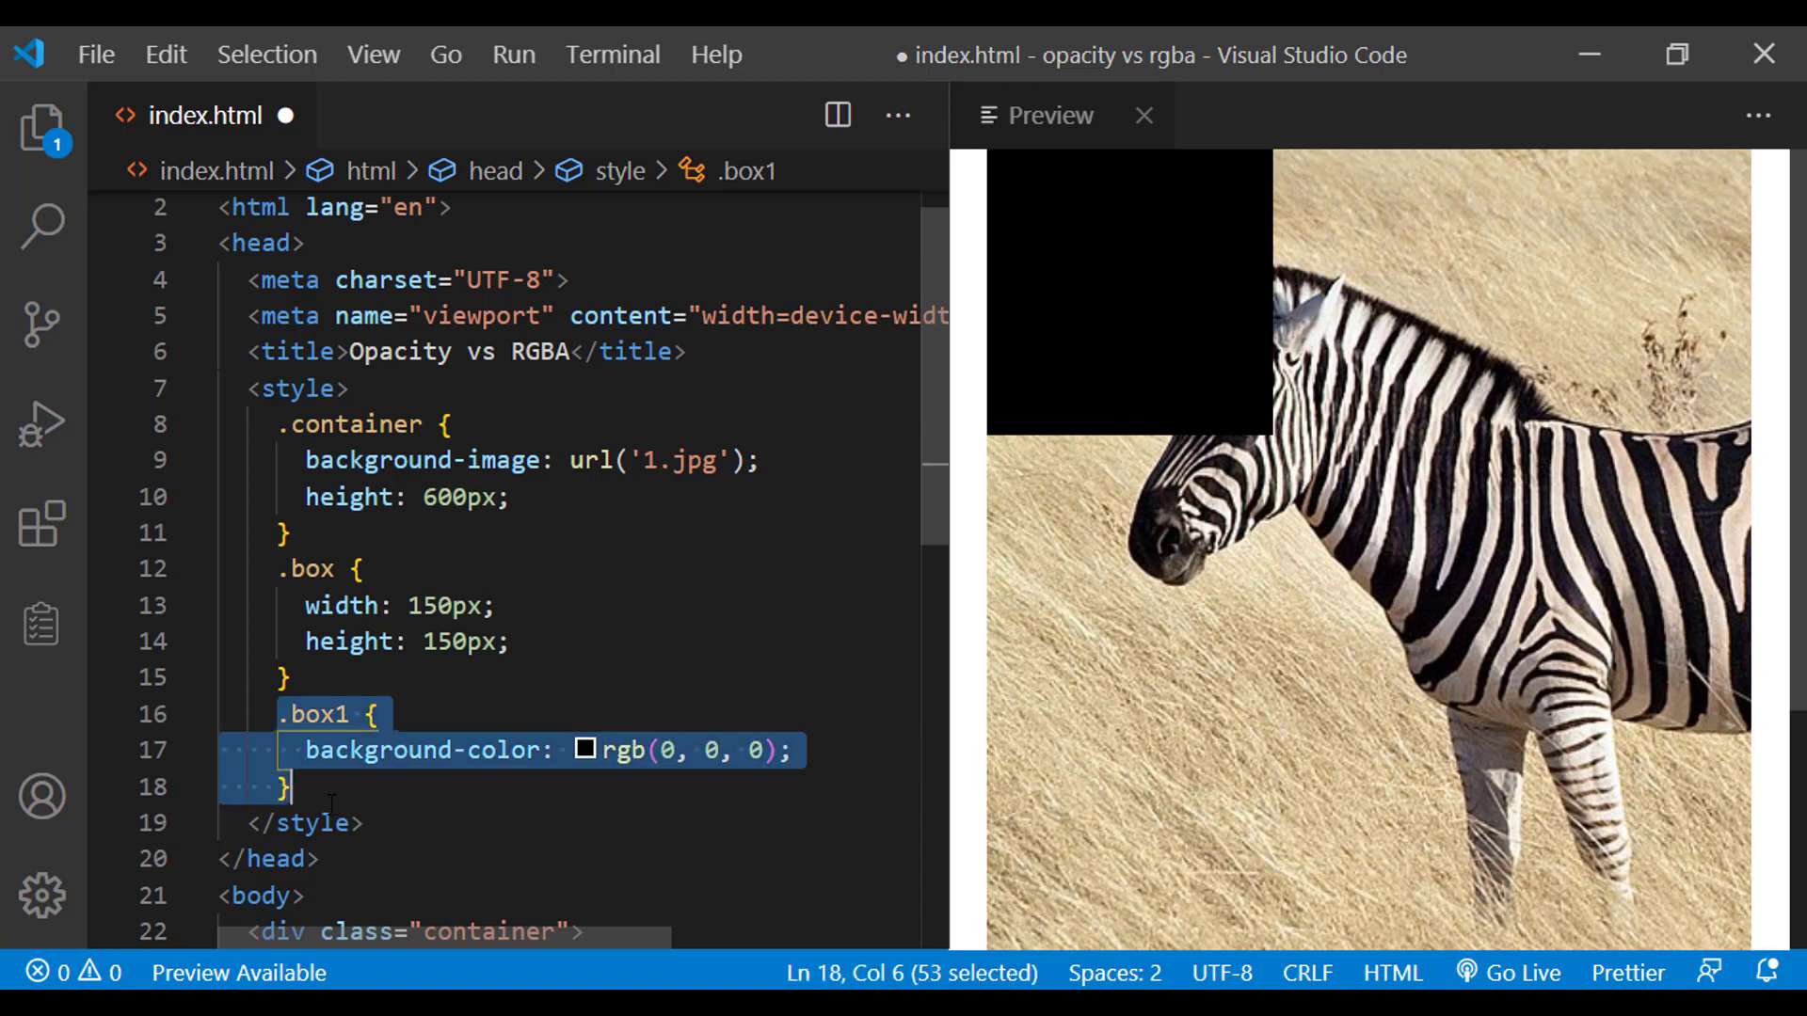
{"action": "left_click", "coordinate": [294, 787]}
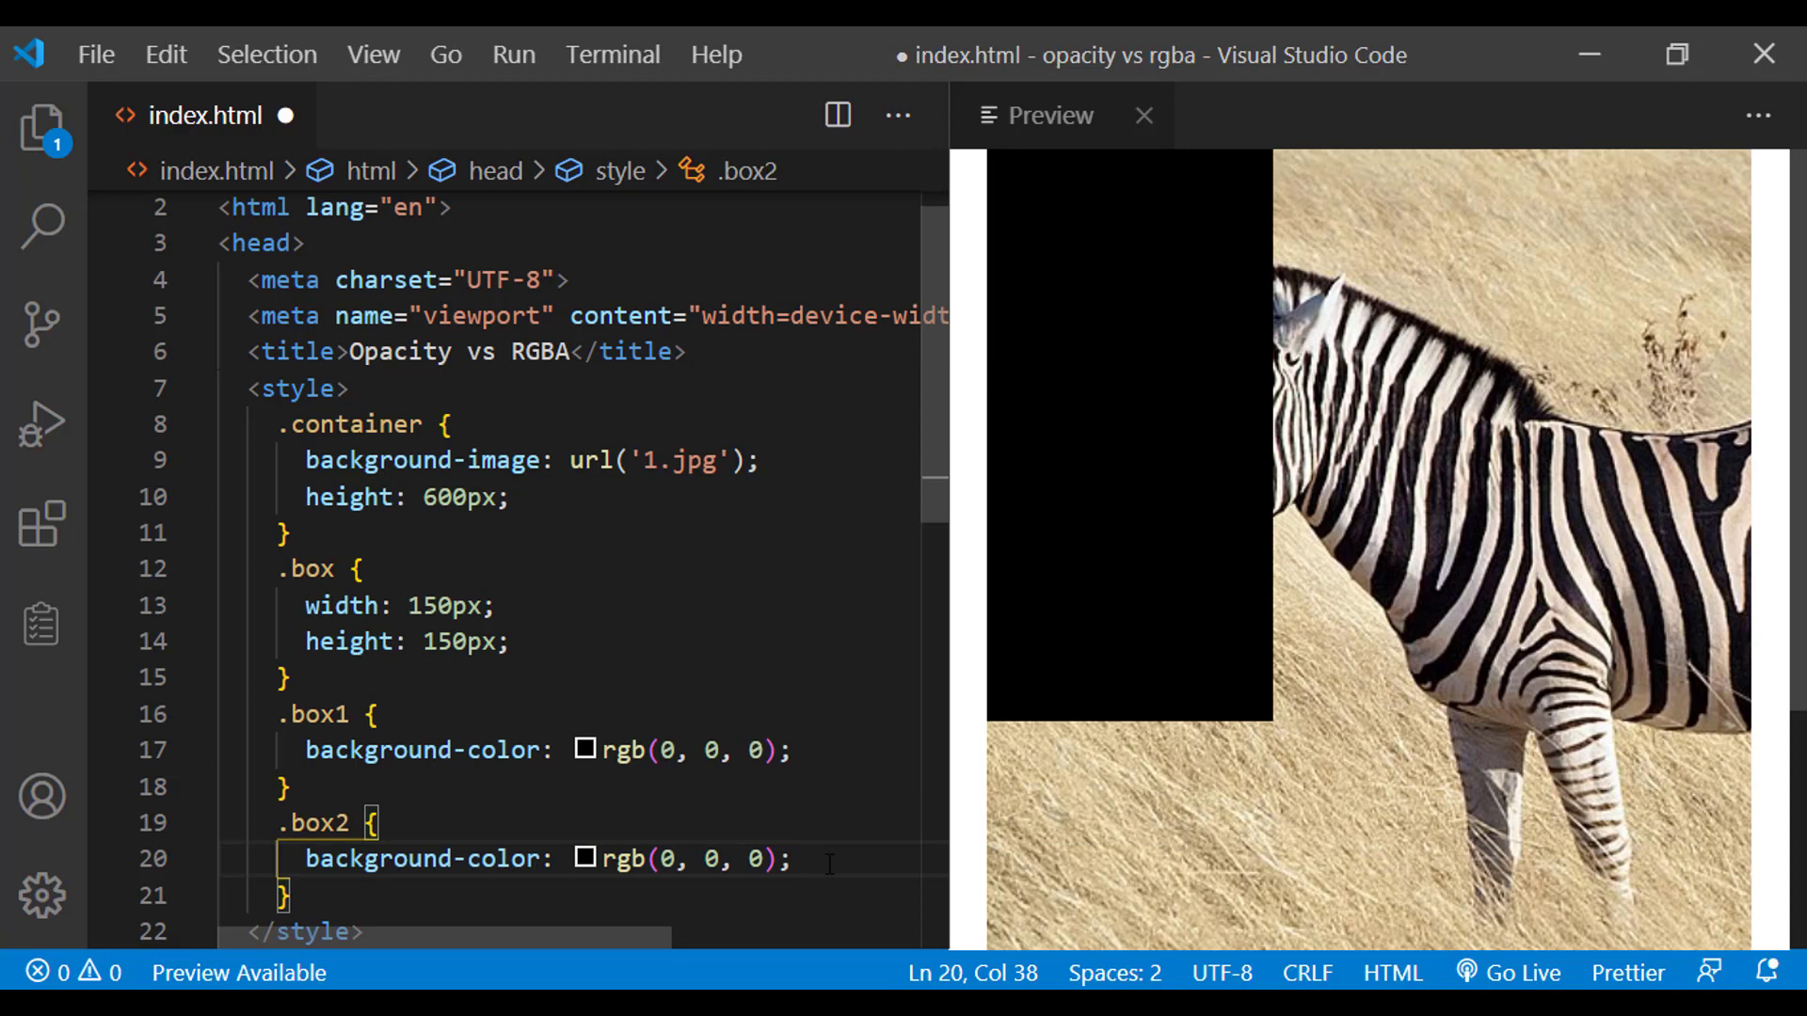
Add opacity: 0.4 to the .box1 rule
{"action": "type", "text": "opacity: ;"}
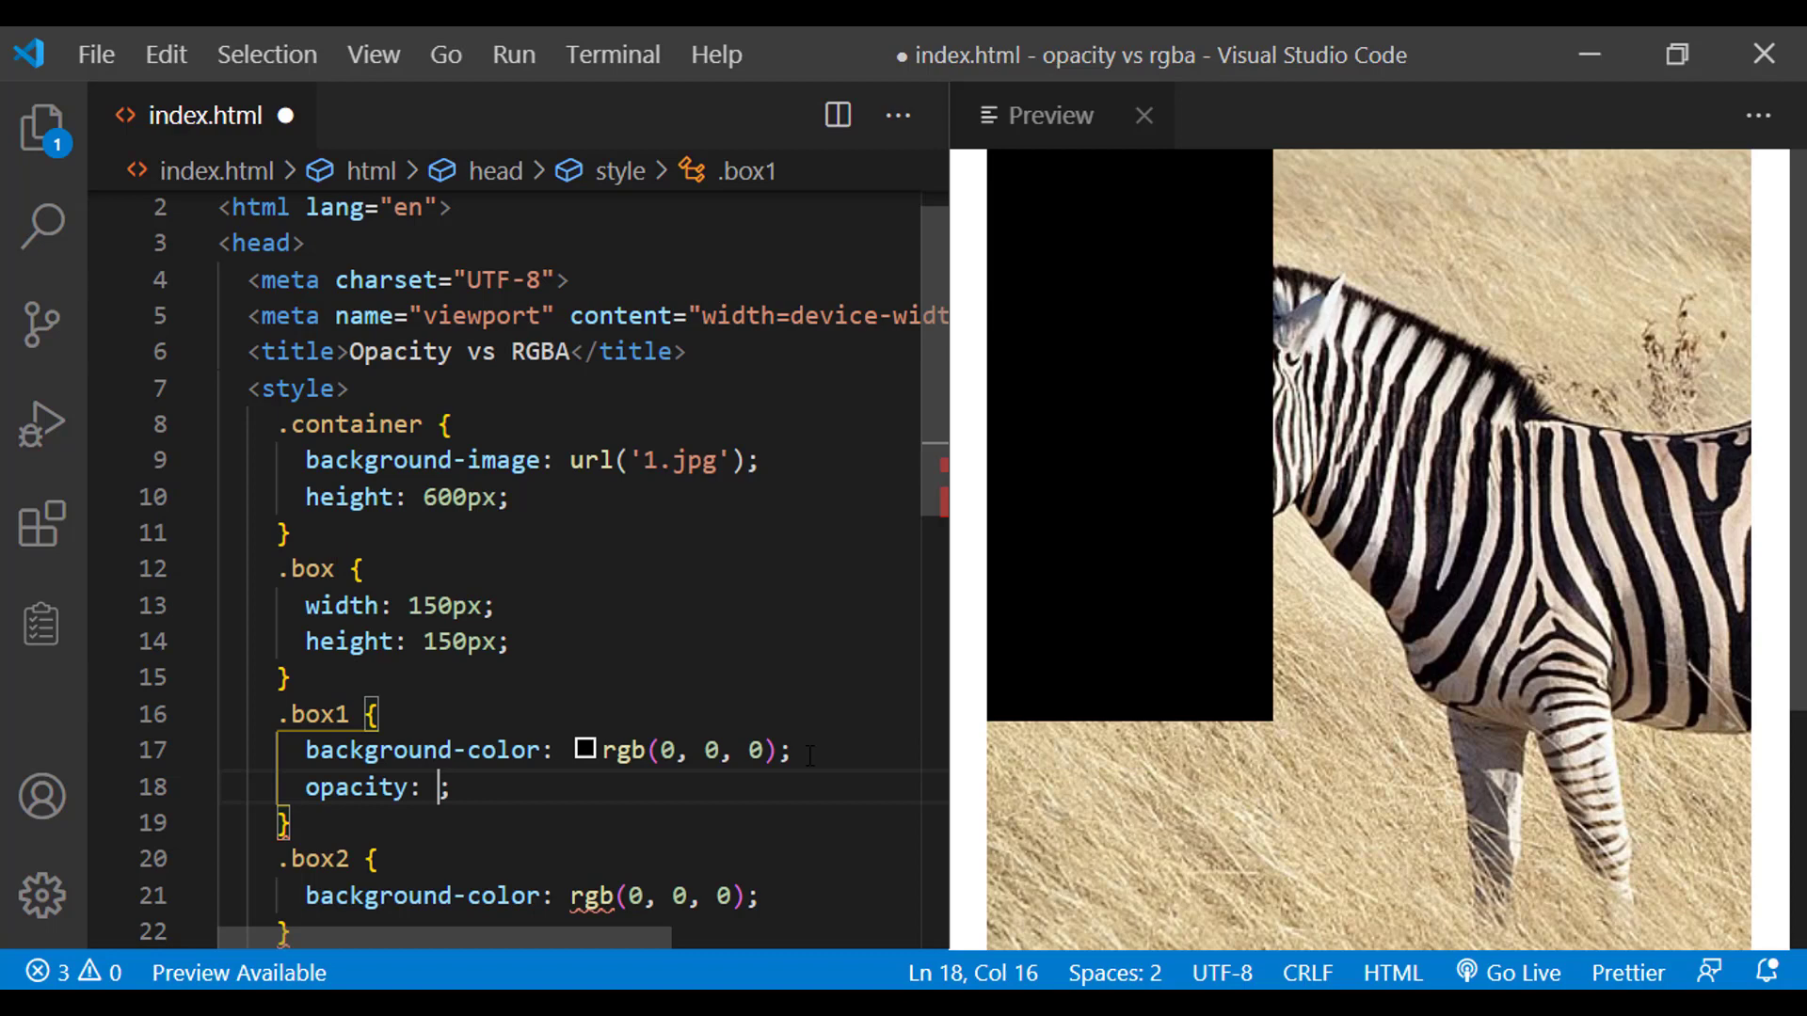
{"action": "type", "text": "0.4"}
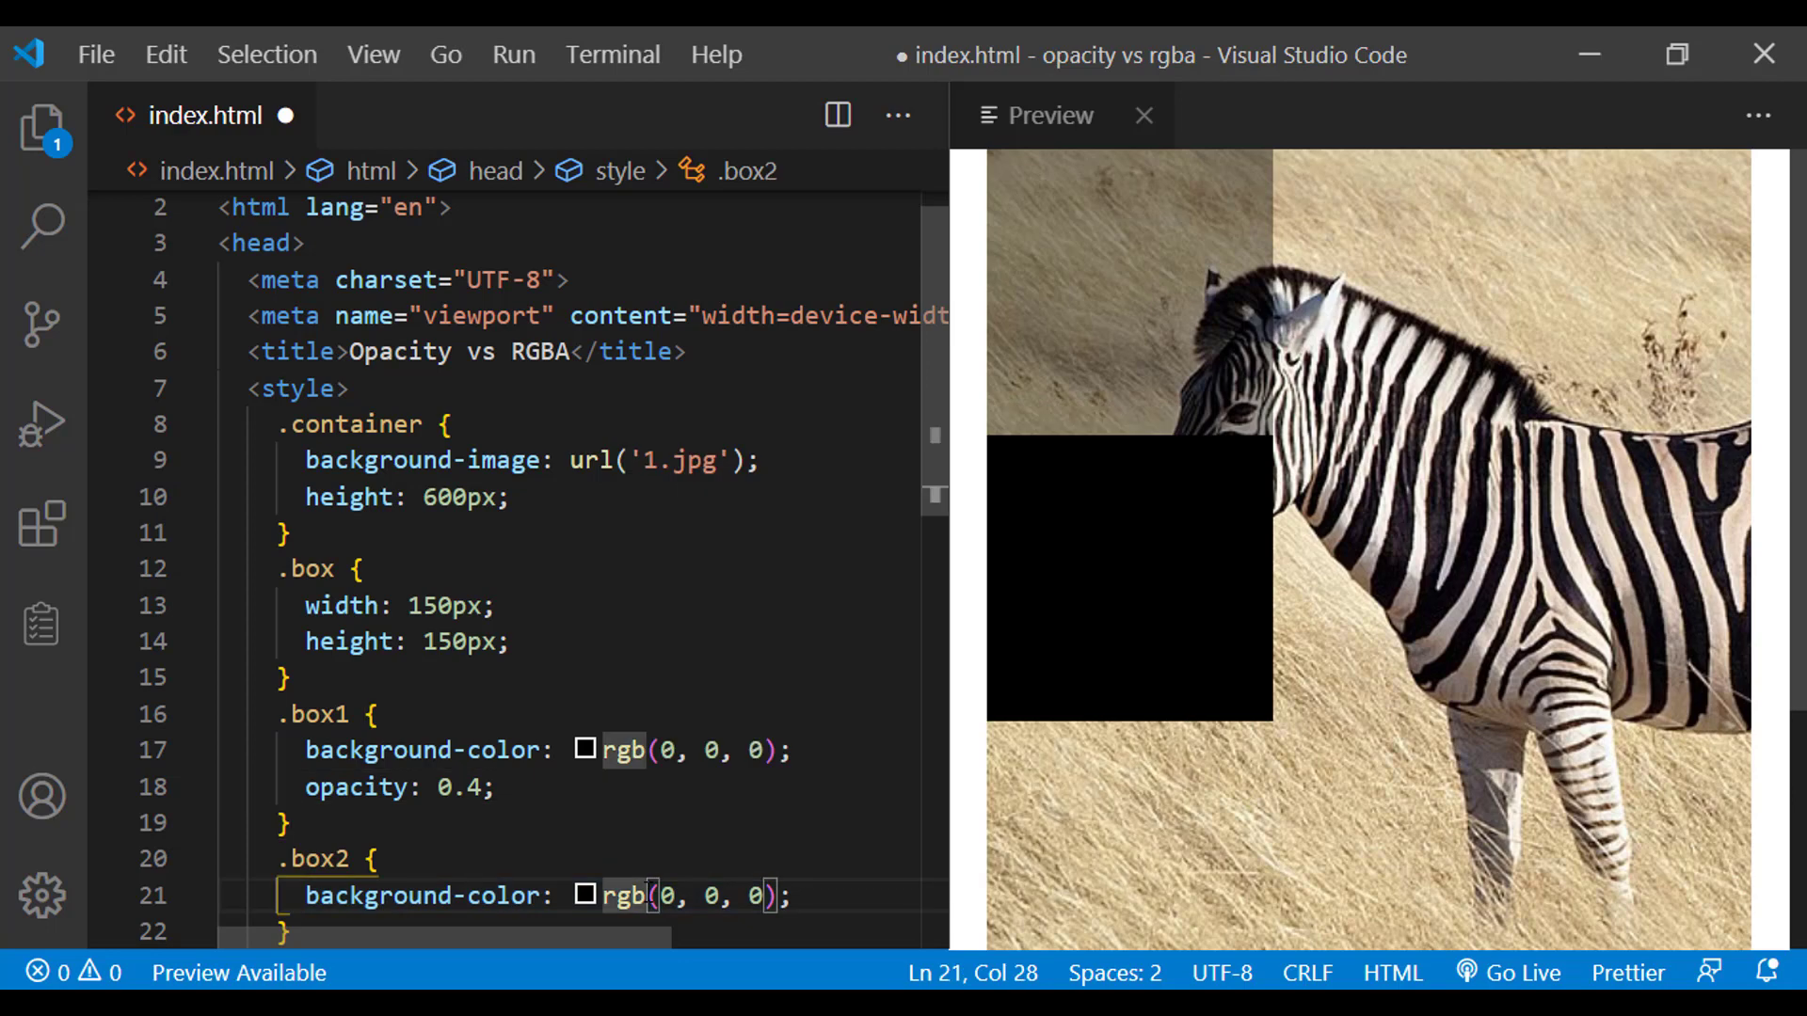
Change the .box2 background to rgba(0, 0, 0, 0.4)
{"action": "type", "text": "a"}
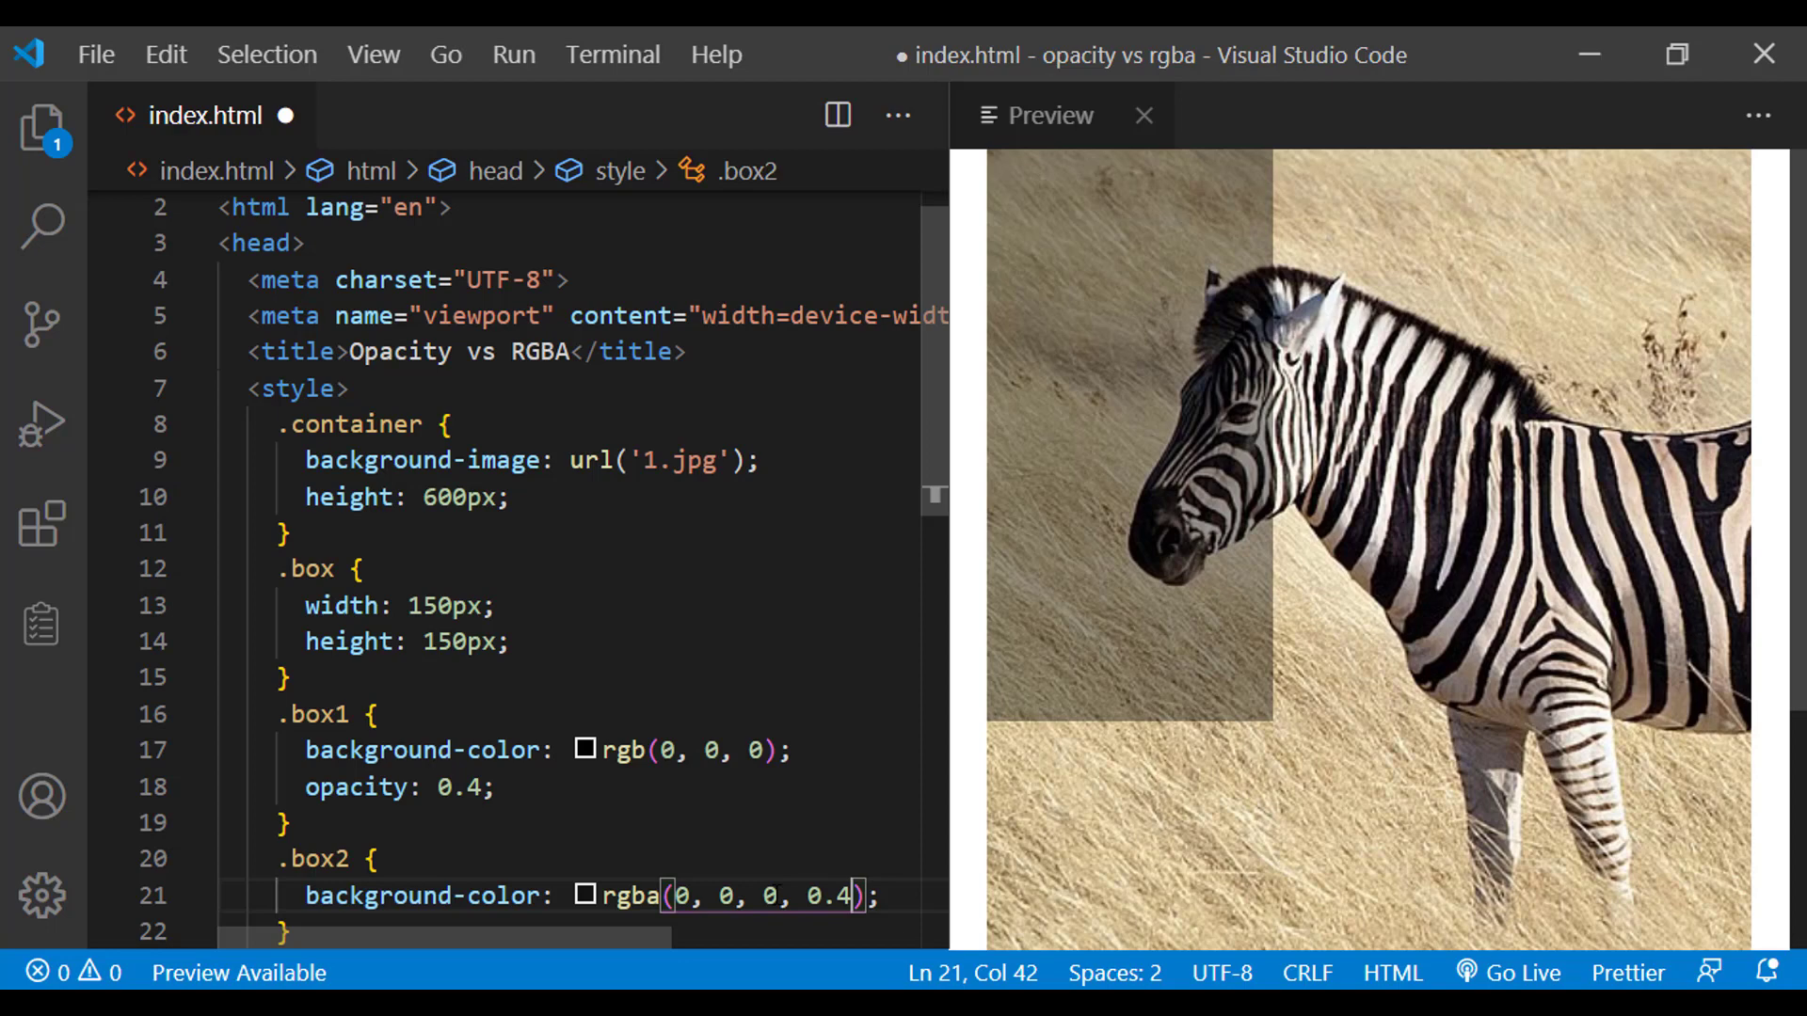
{"action": "scroll", "scroll_direction": "down", "scroll_amount": 3}
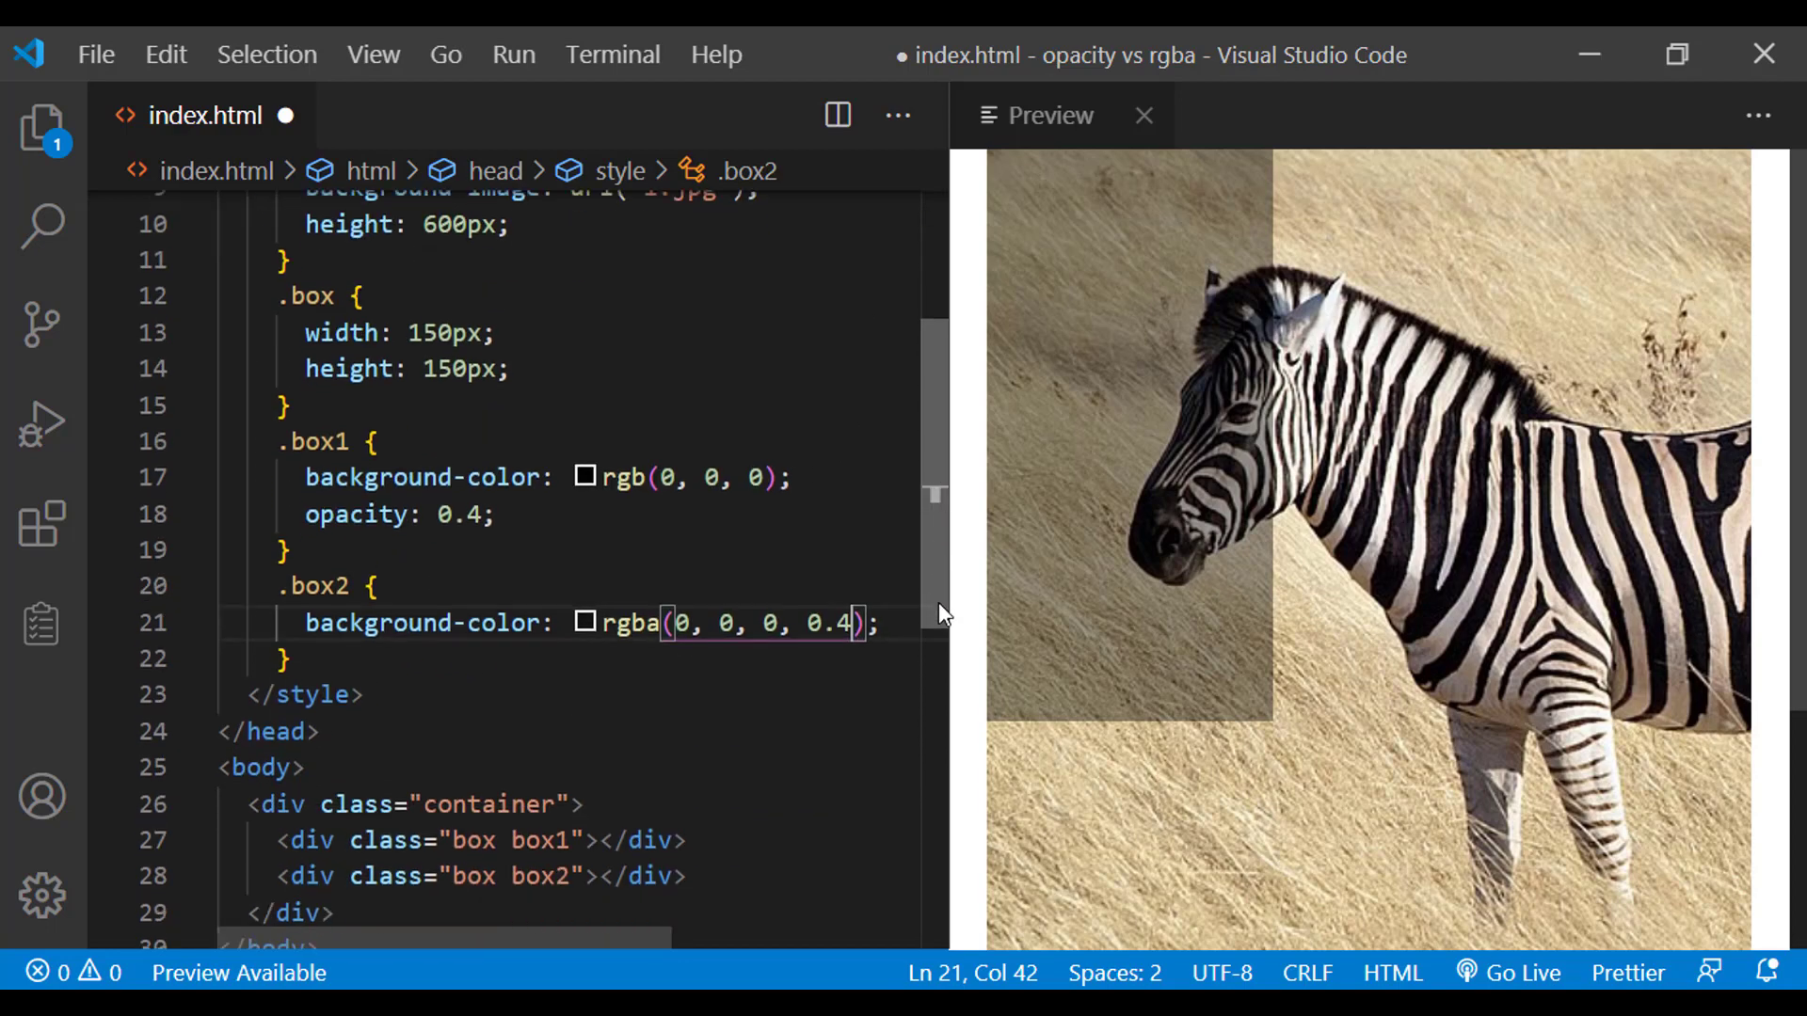
Write the text Box1 and Box2 inside the two box divs
{"action": "type", "text": "B"}
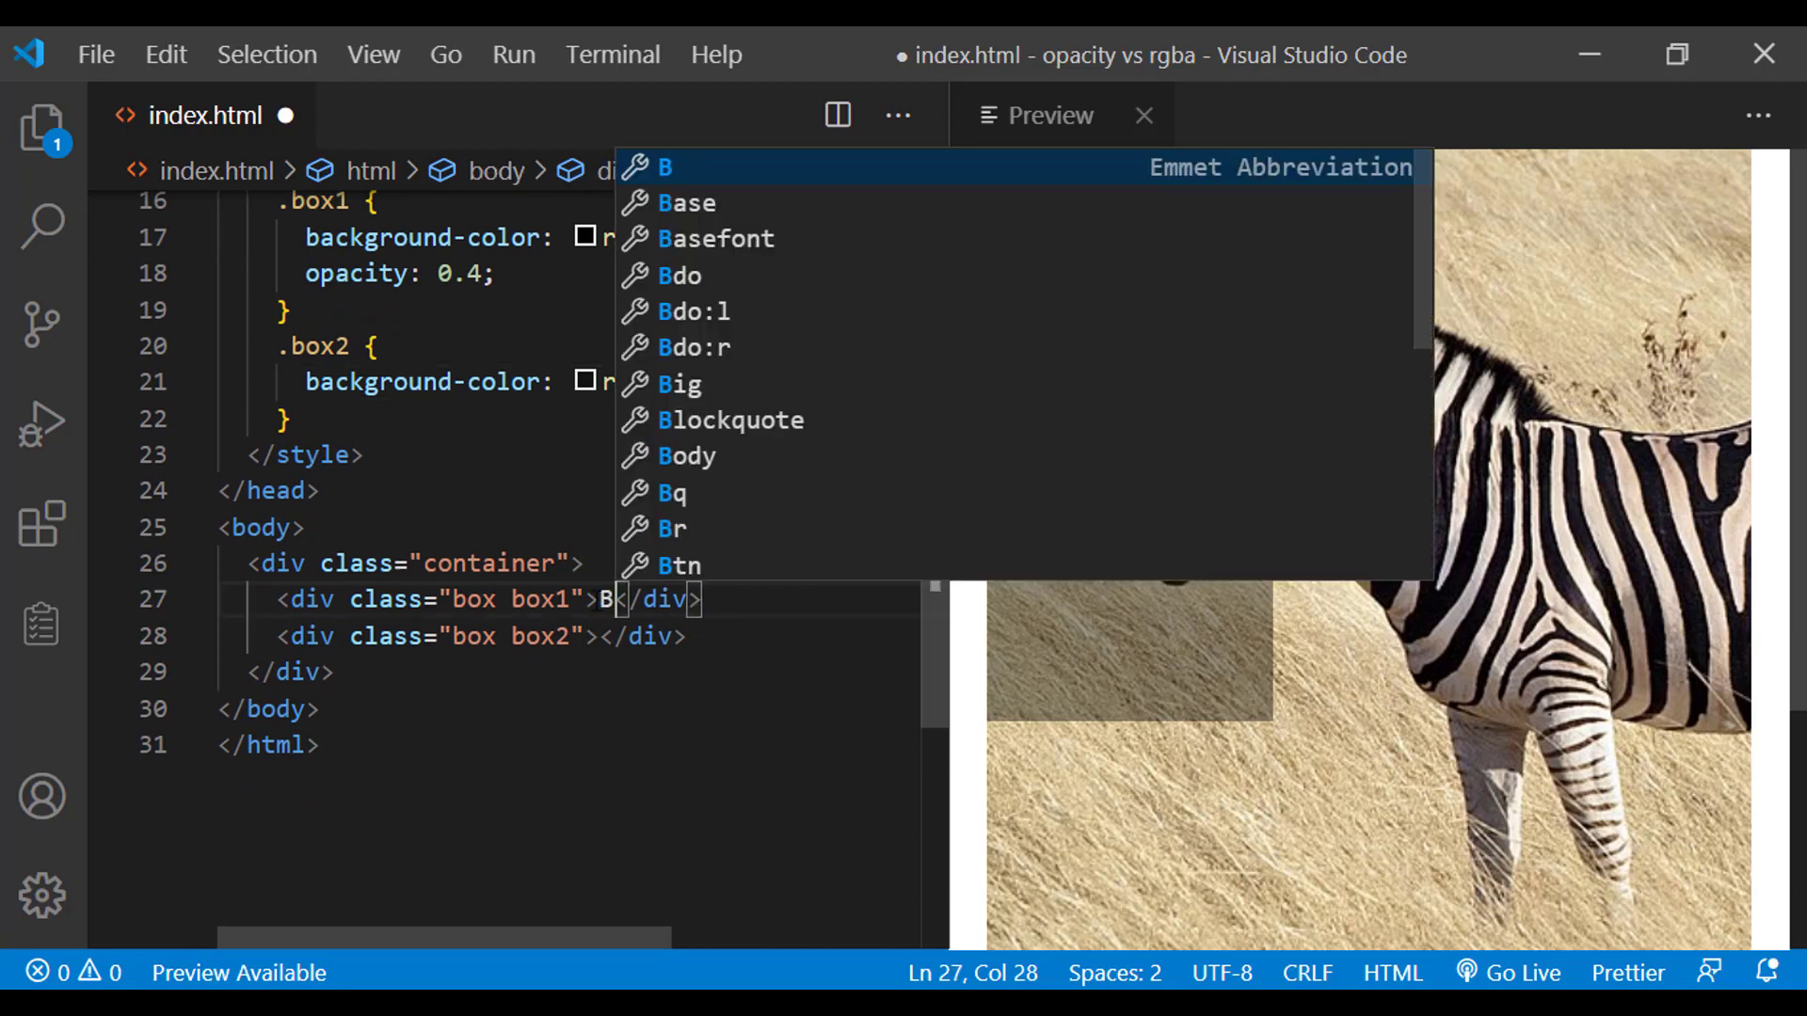
{"action": "type", "text": "ox1"}
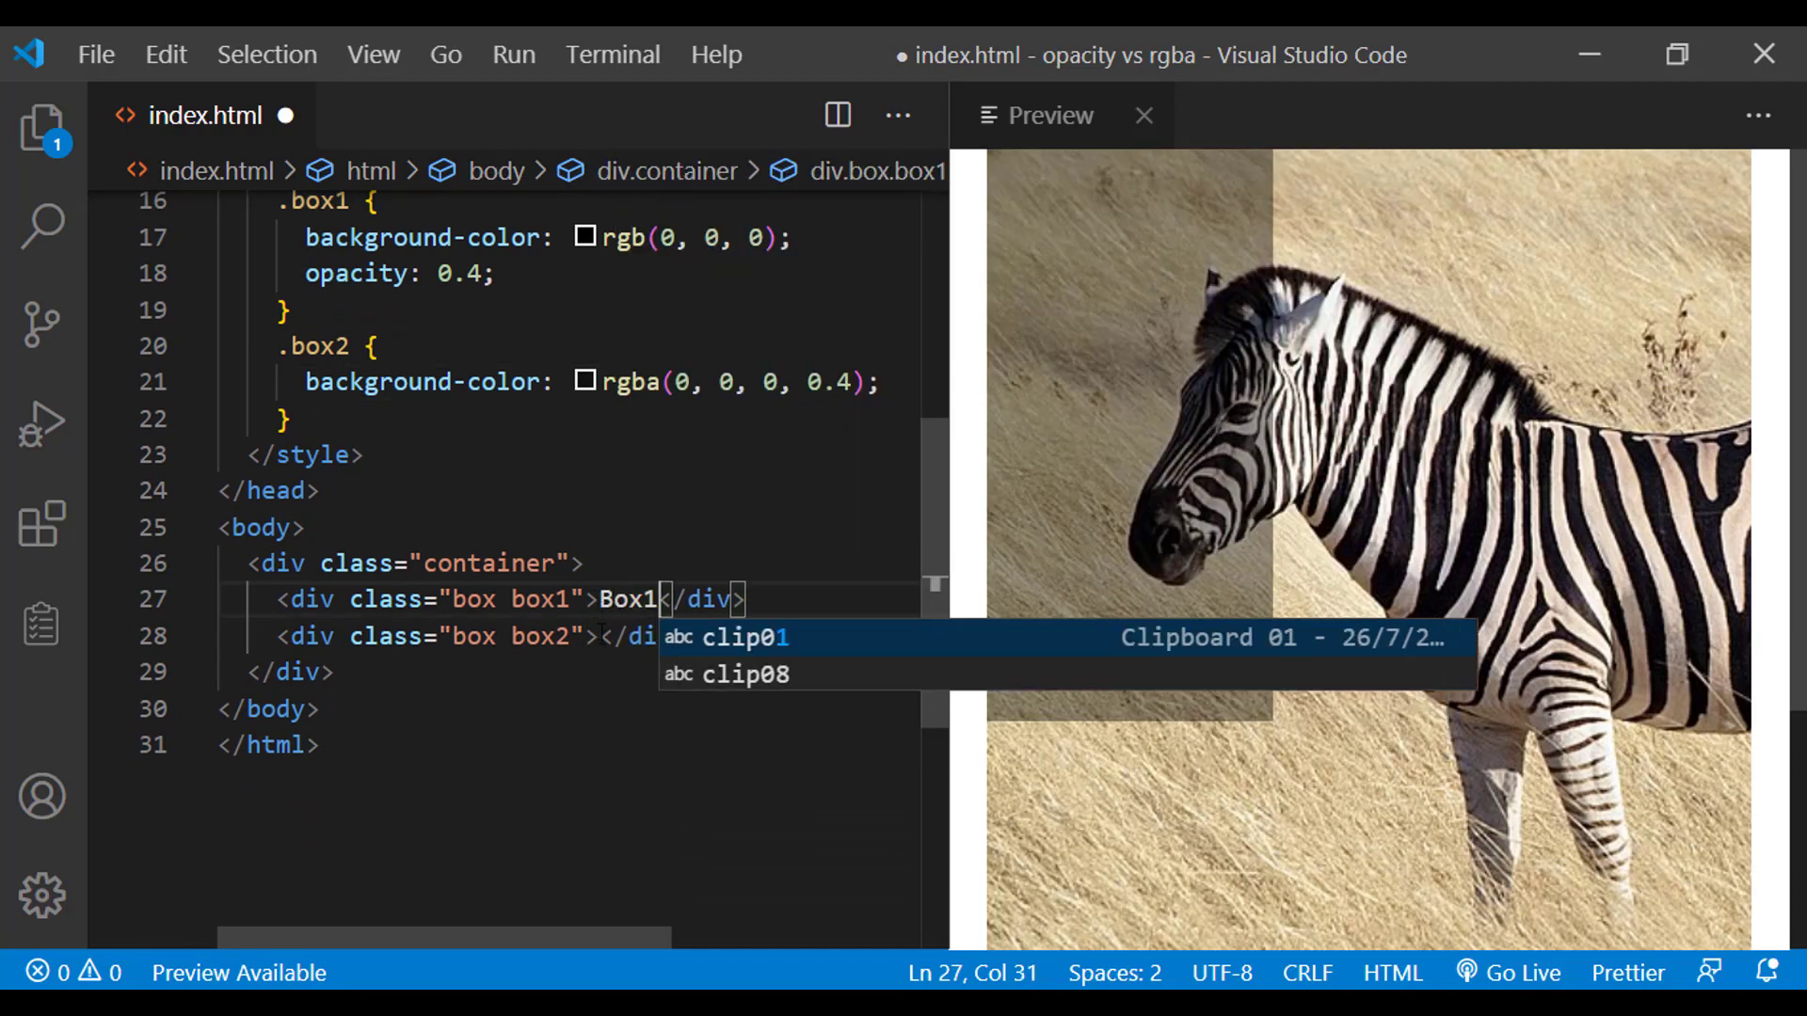
{"action": "type", "text": "Bo"}
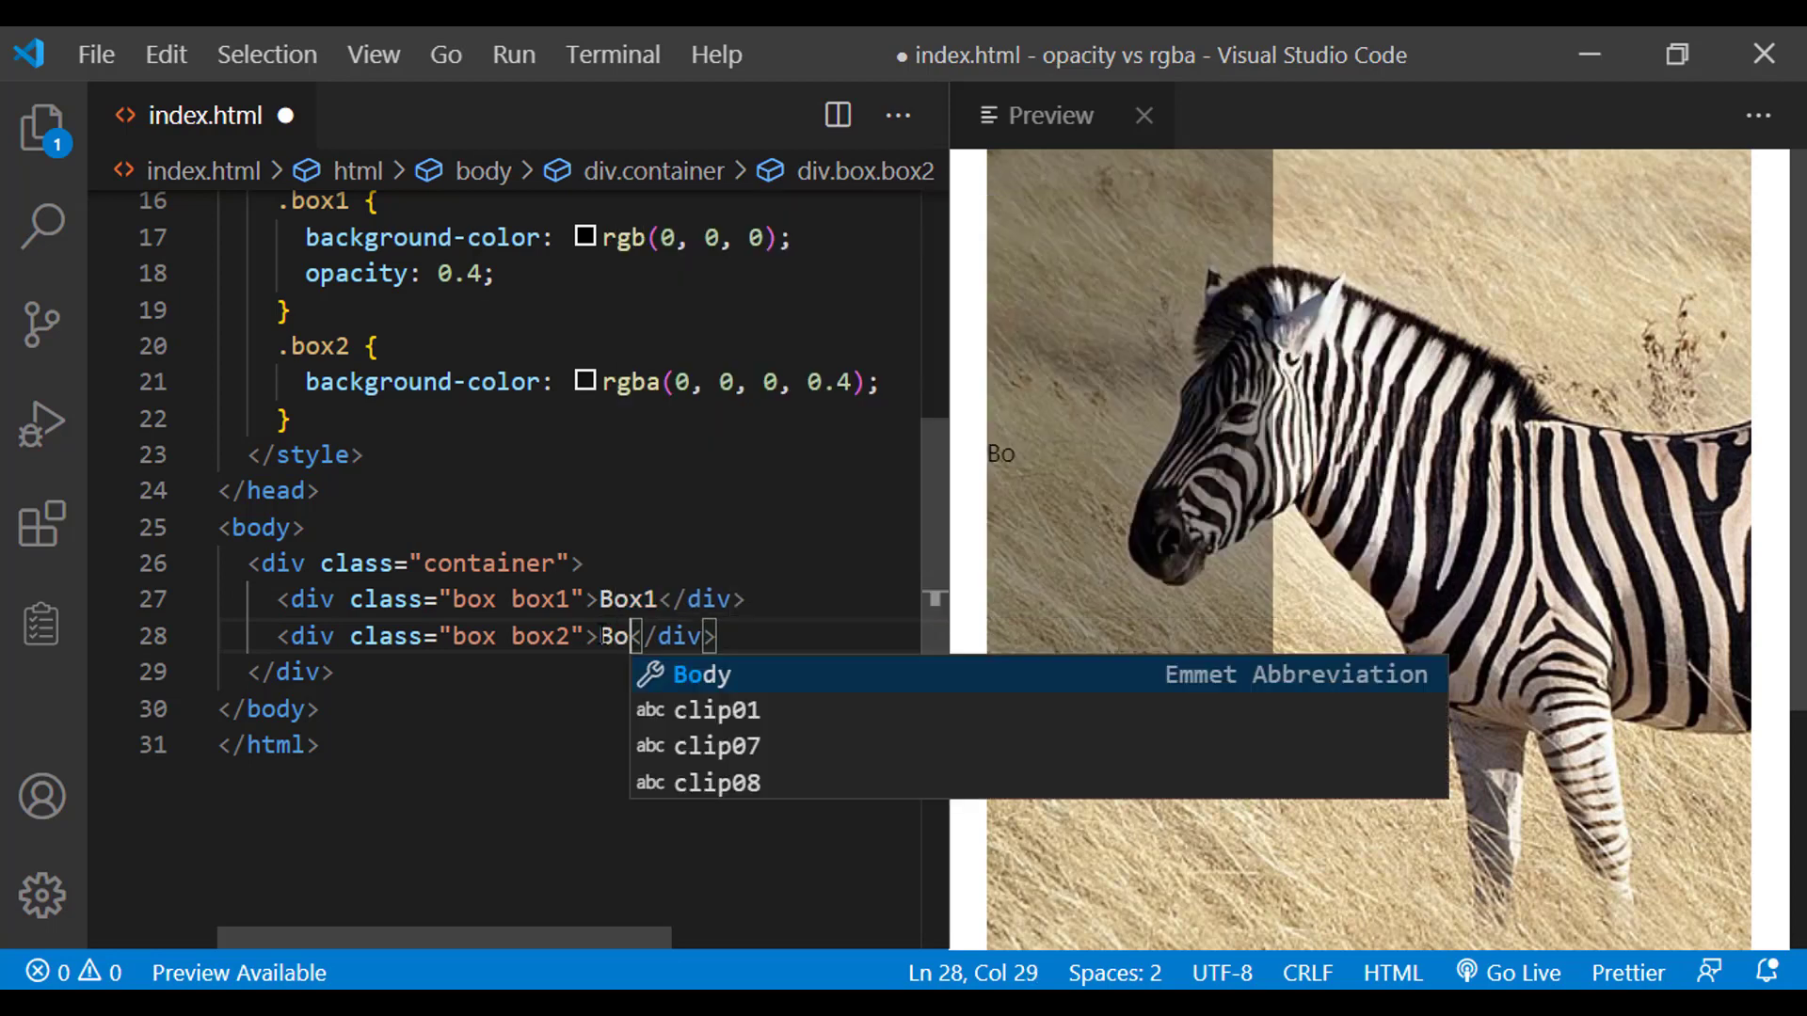
{"action": "type", "text": "x2"}
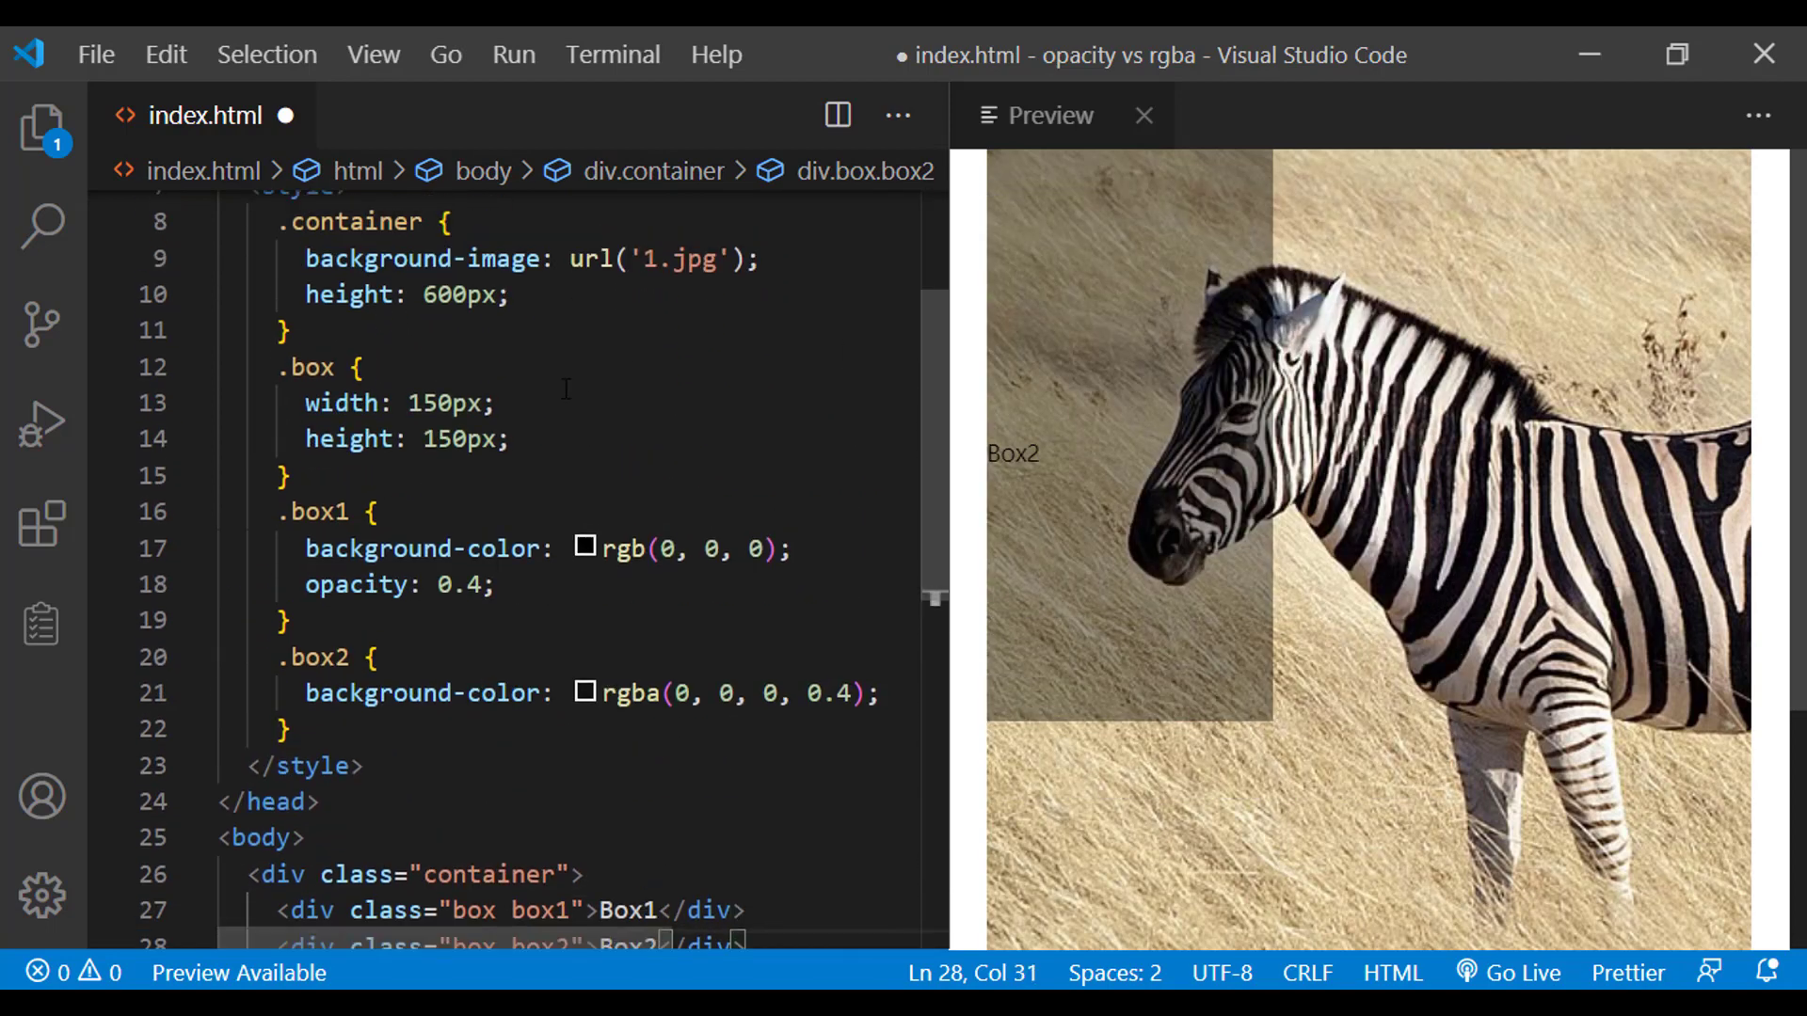
{"action": "key", "text": "enter"}
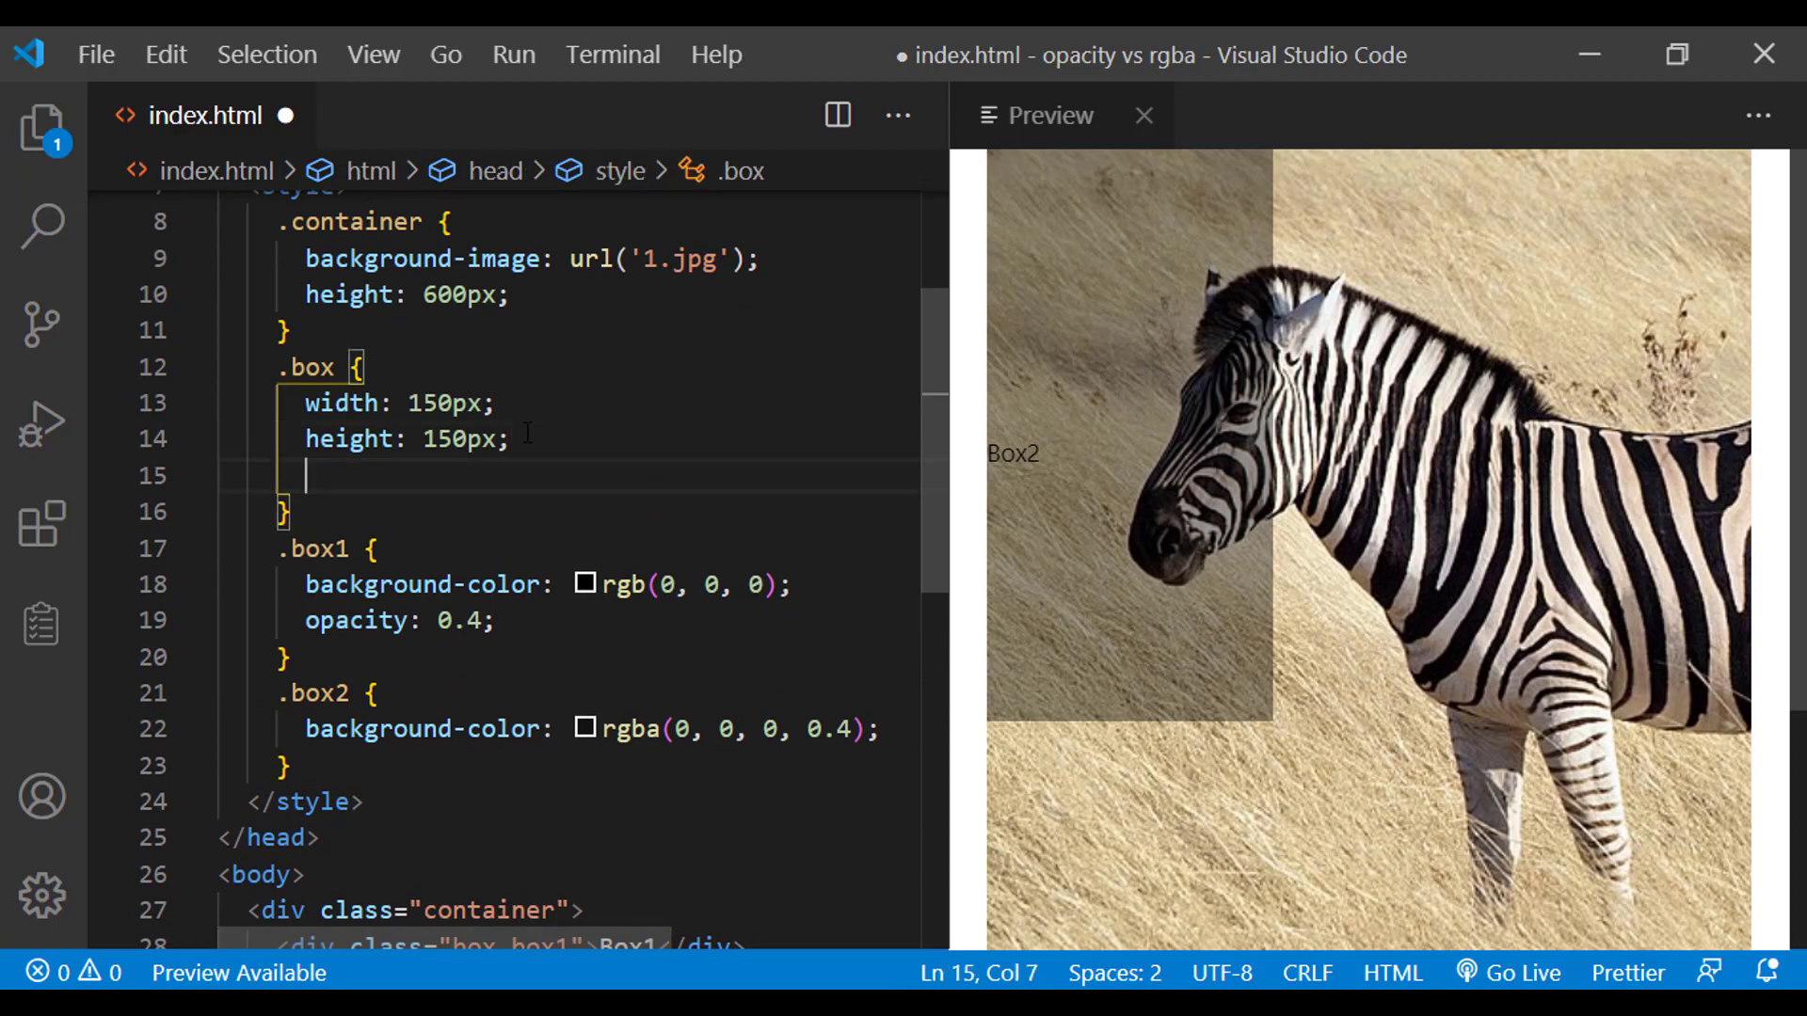
Add font-size: 20px and font-weight: bold to the .box rule
{"action": "type", "text": "font-size: ;"}
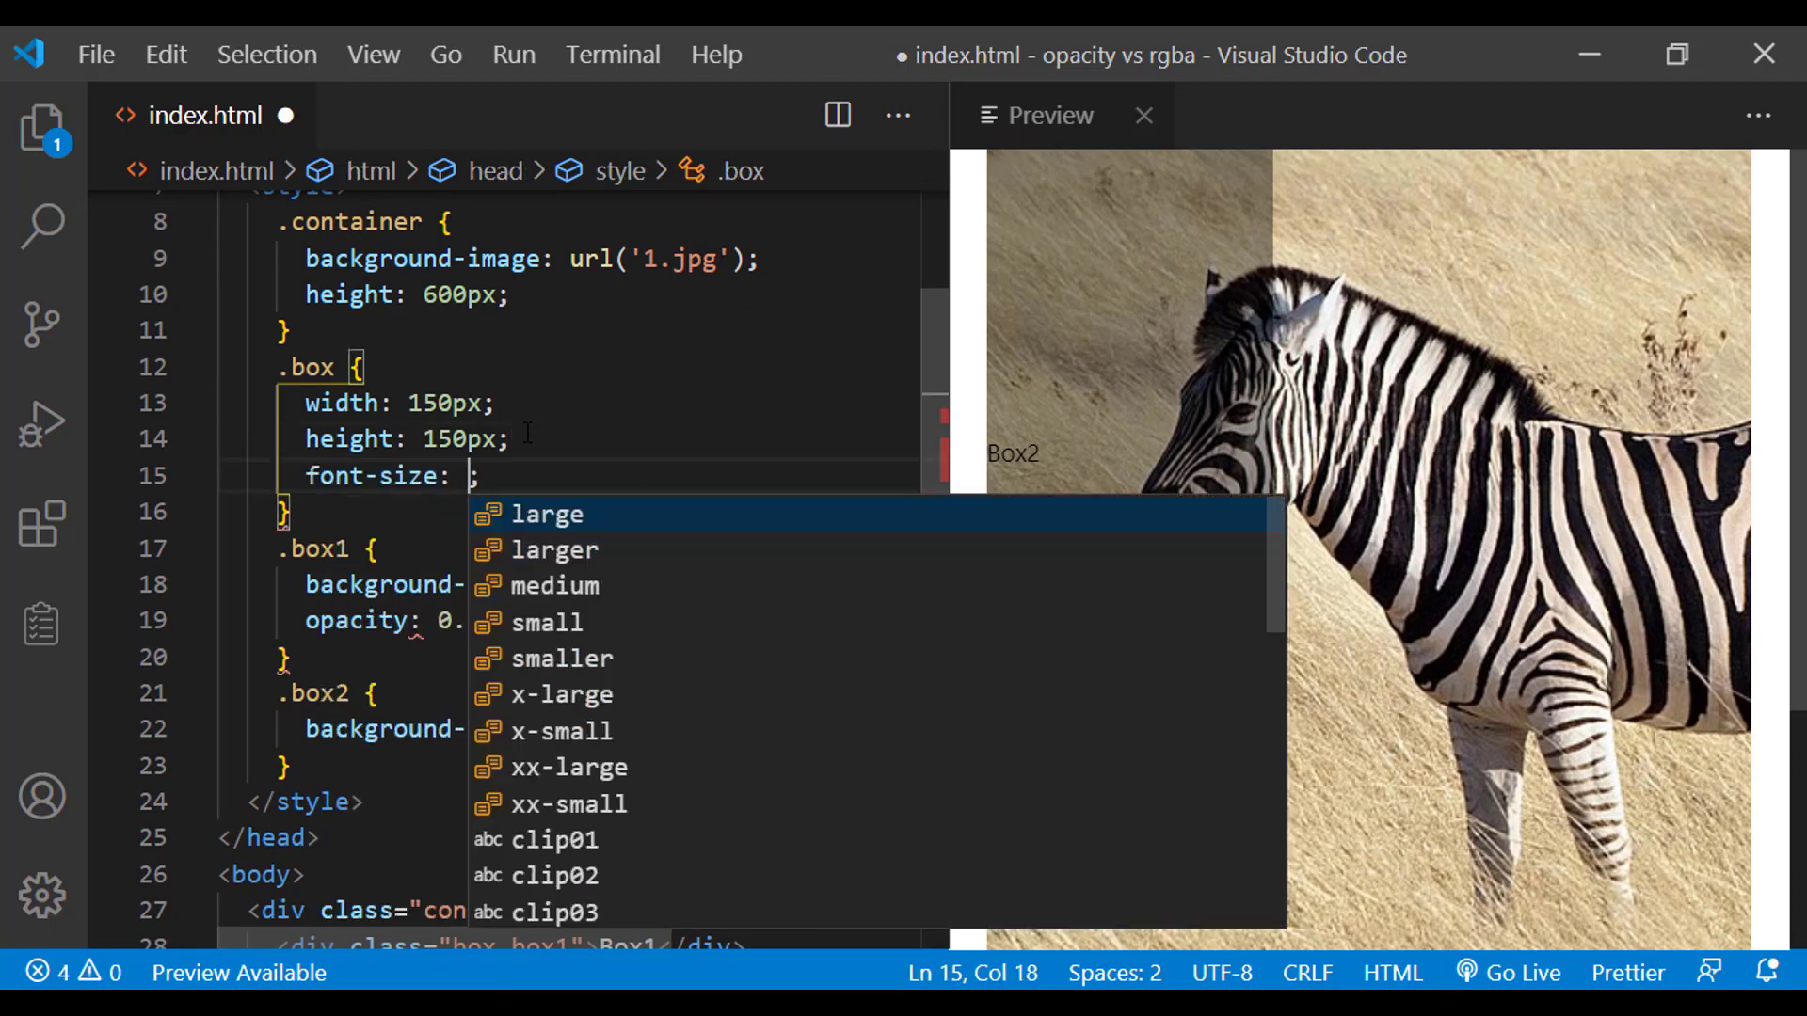
{"action": "type", "text": "20px"}
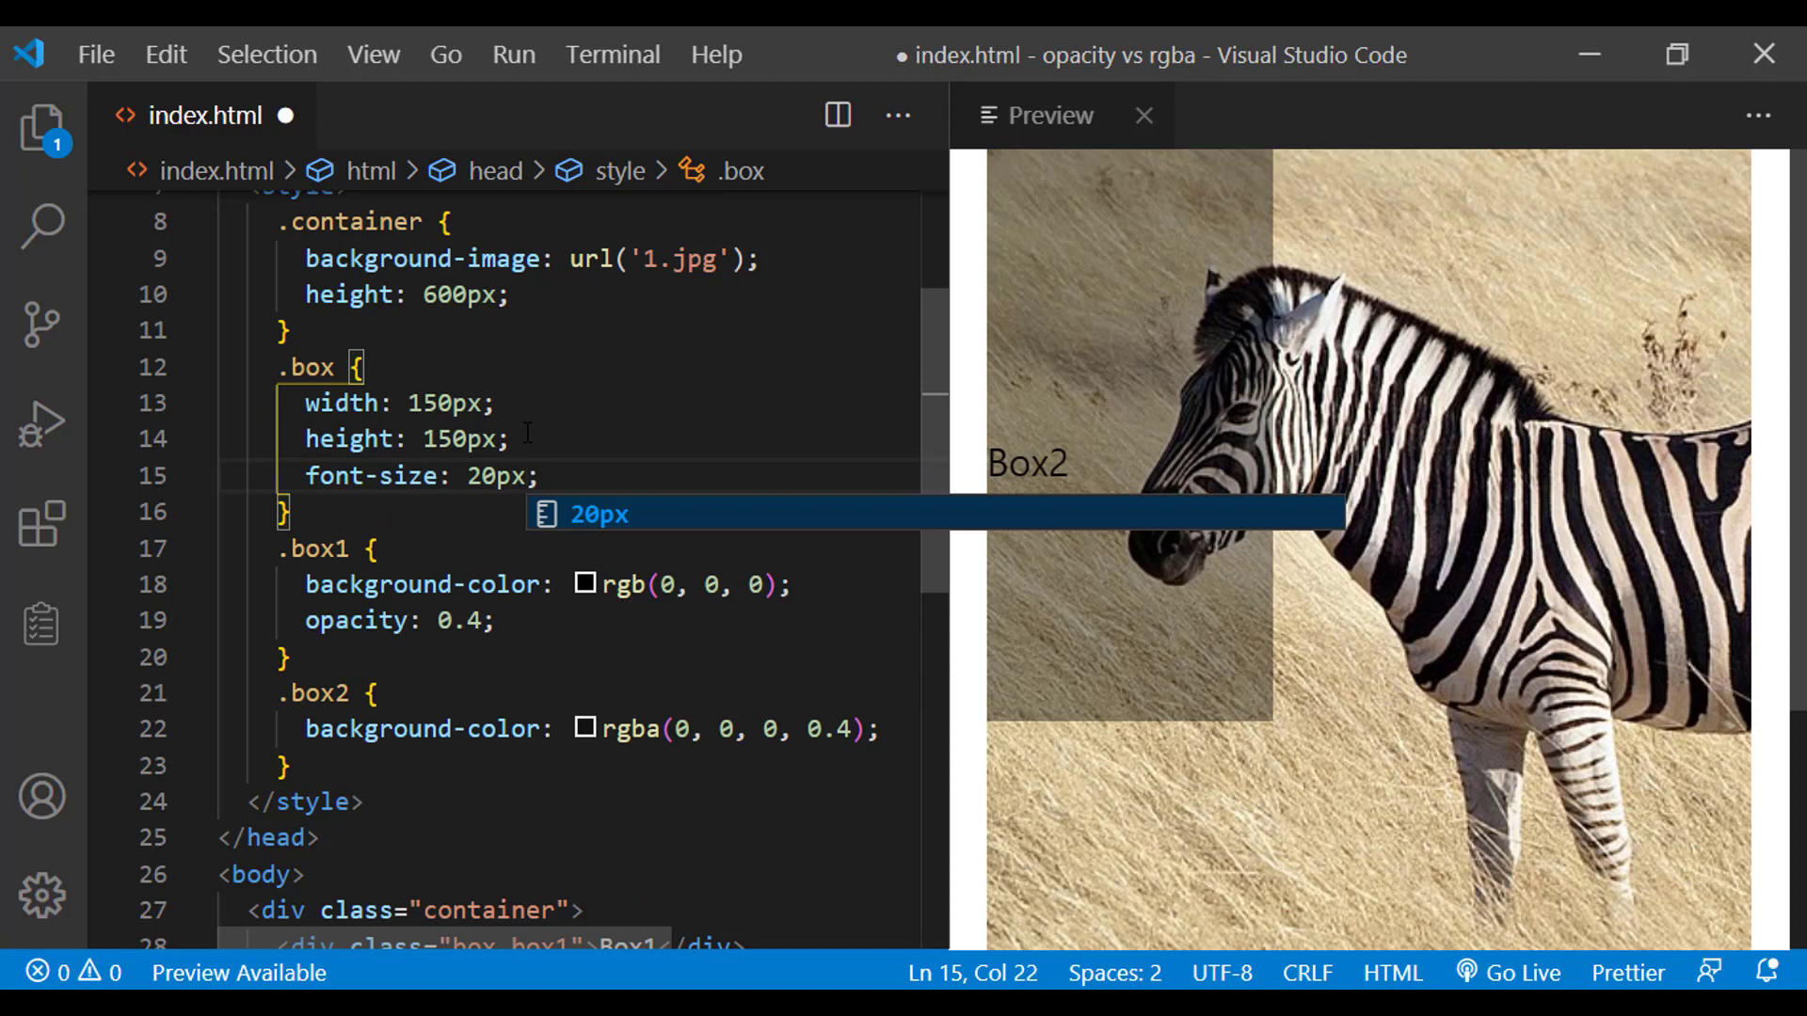
{"action": "type", "text": "font-weight: bold;"}
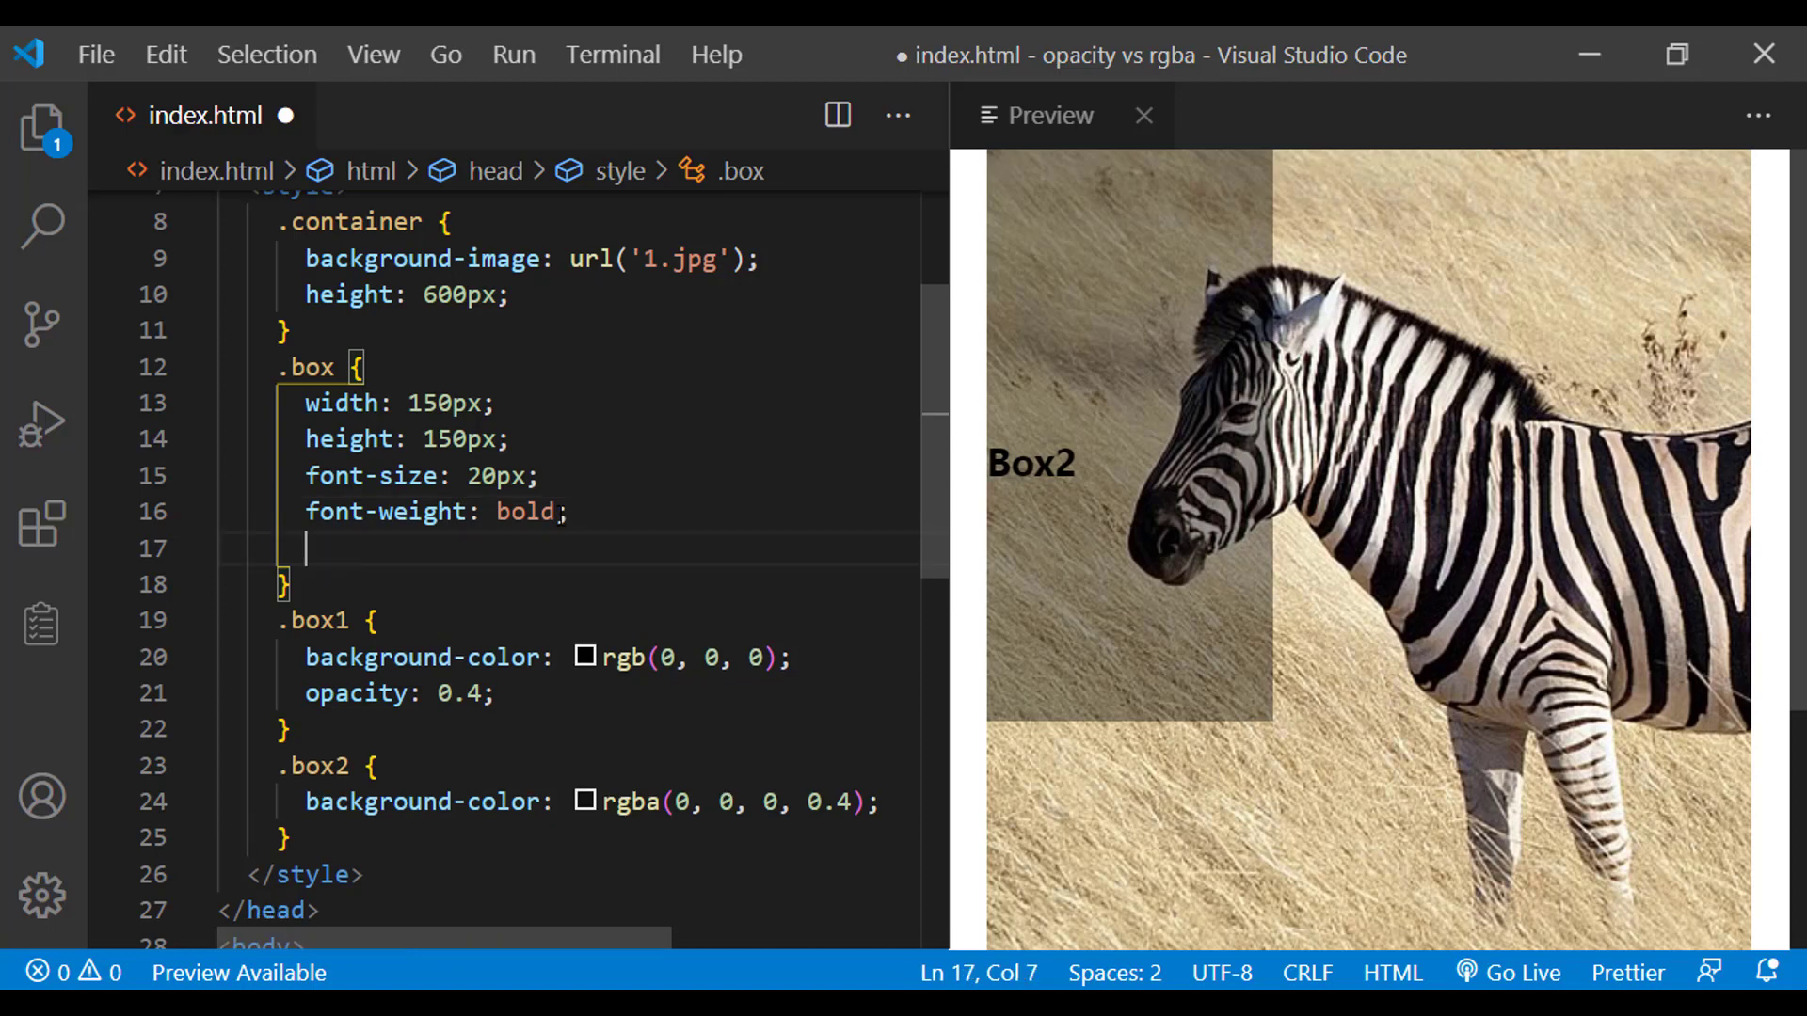
Add border: 3px solid to the .box rule
{"action": "type", "text": "border: 3px"}
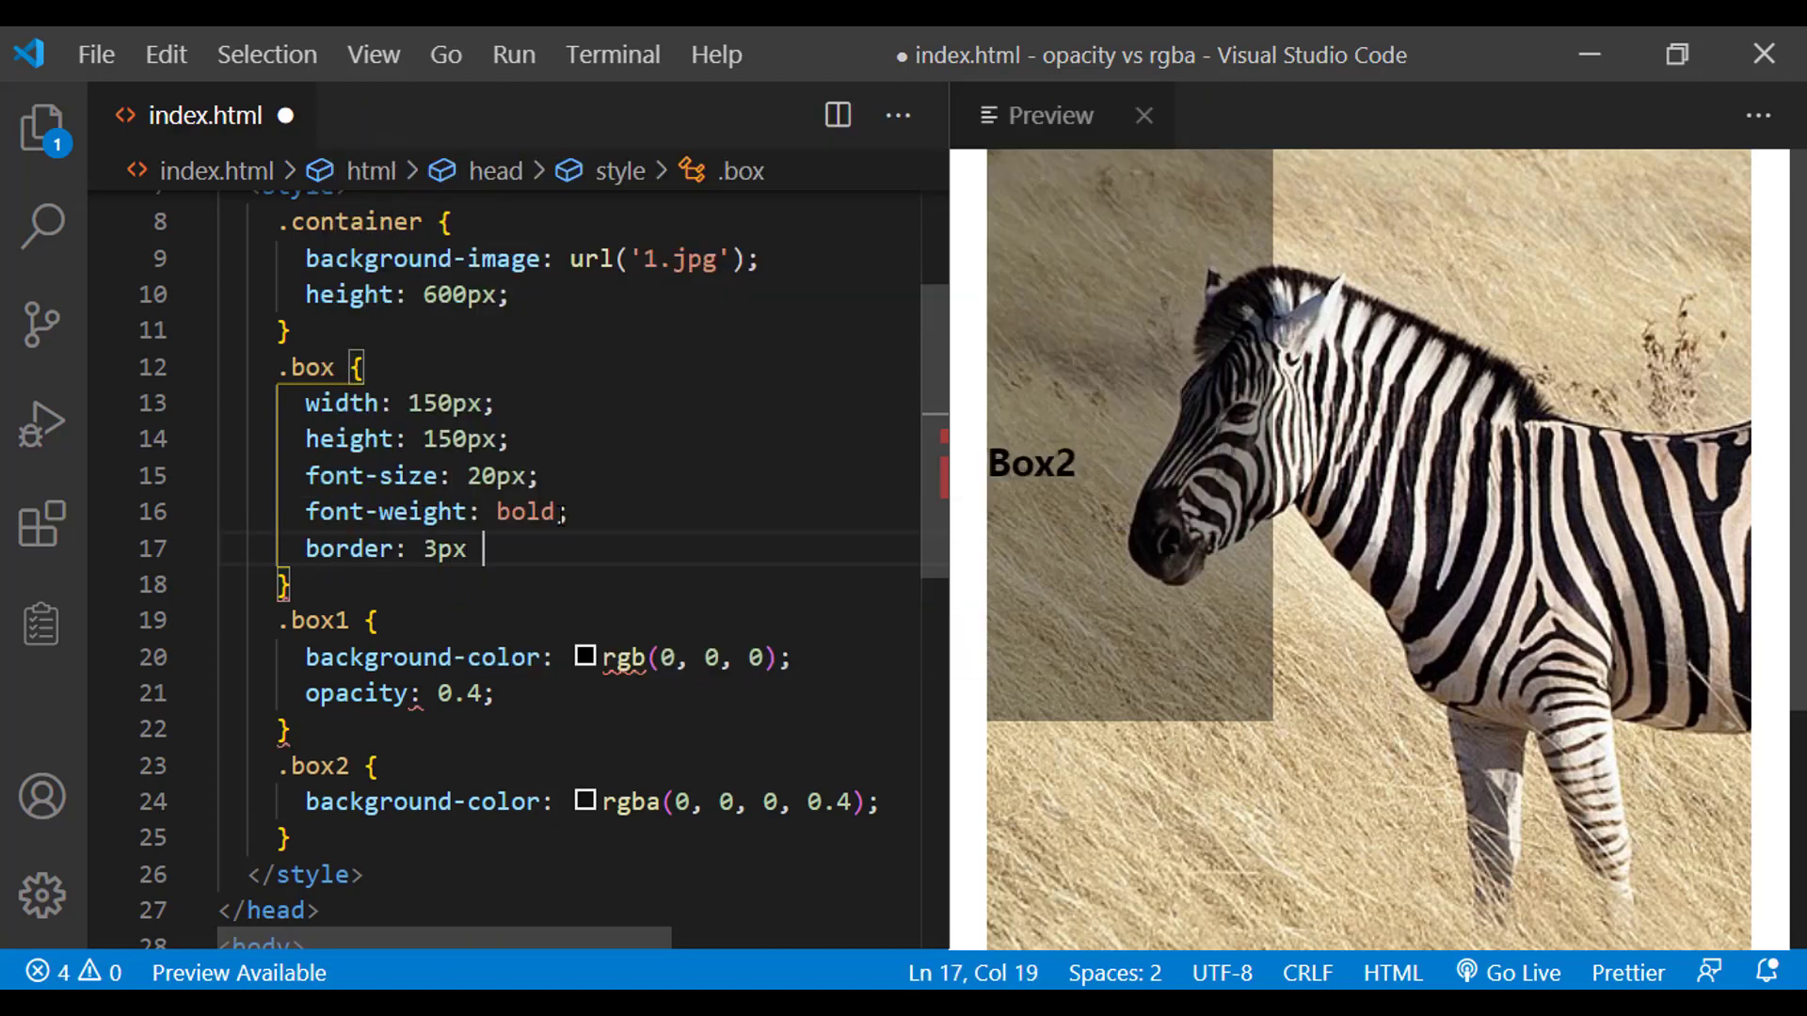
{"action": "type", "text": "solid"}
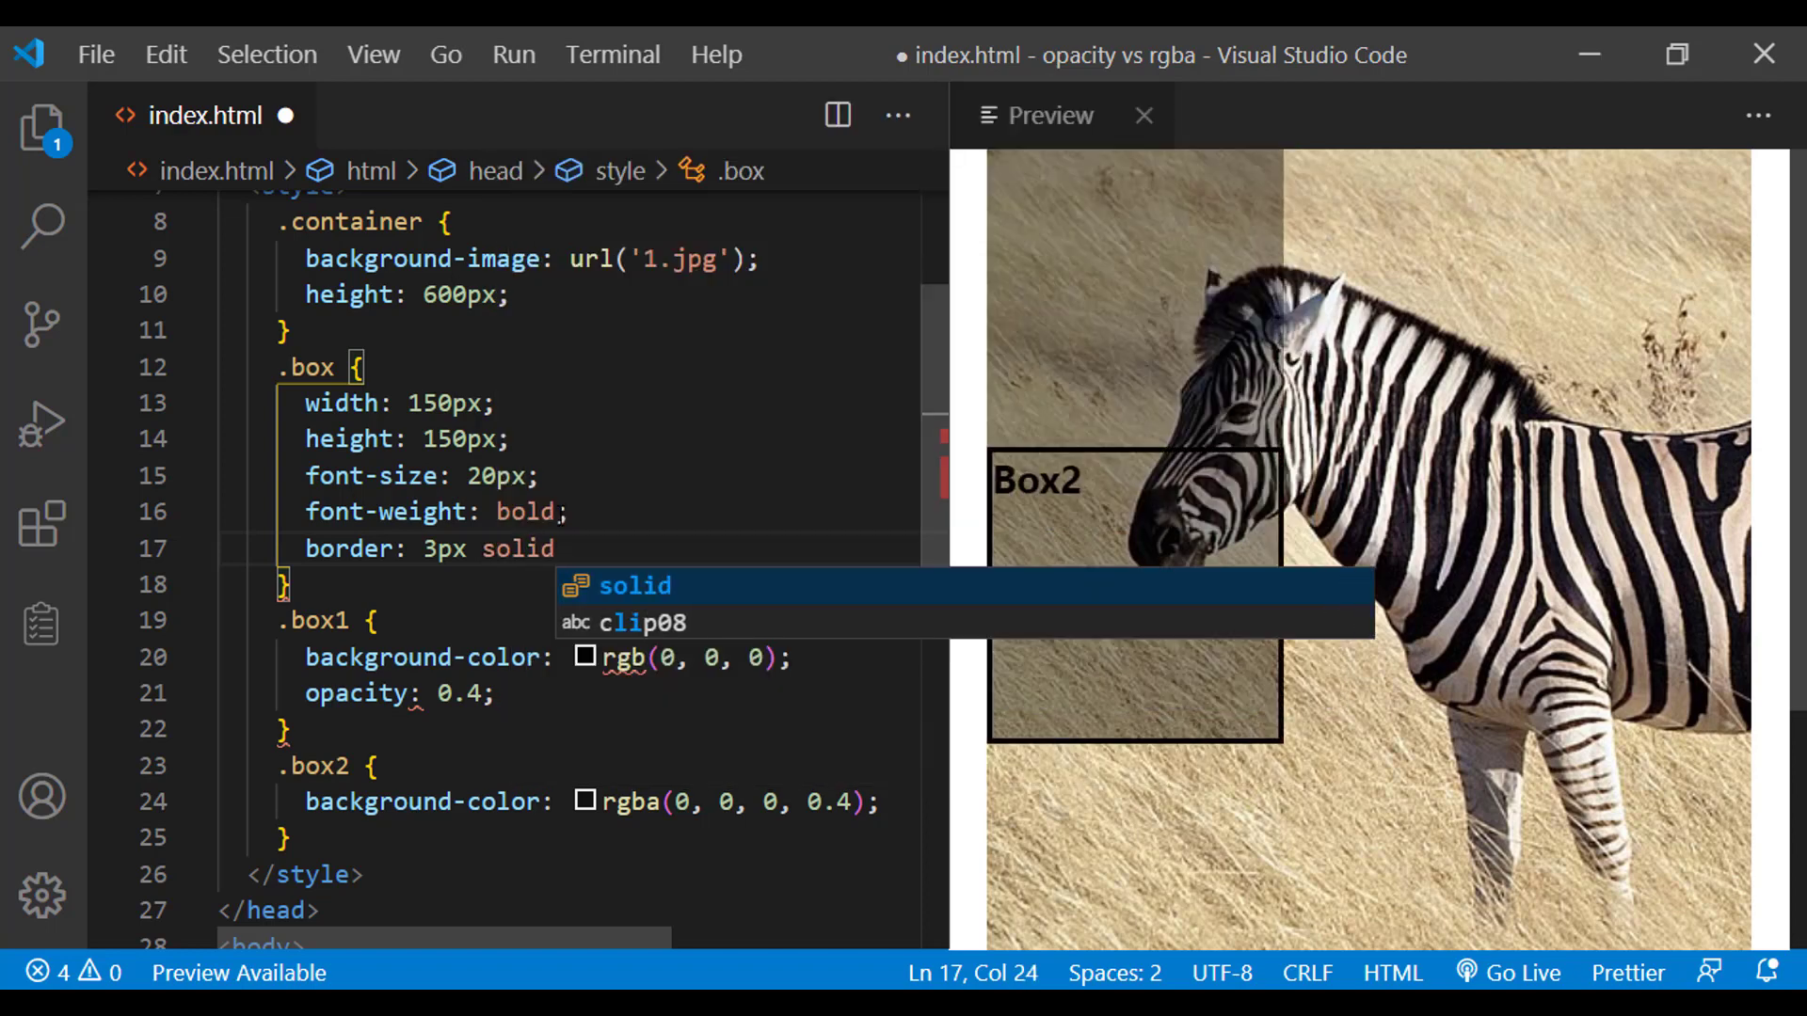